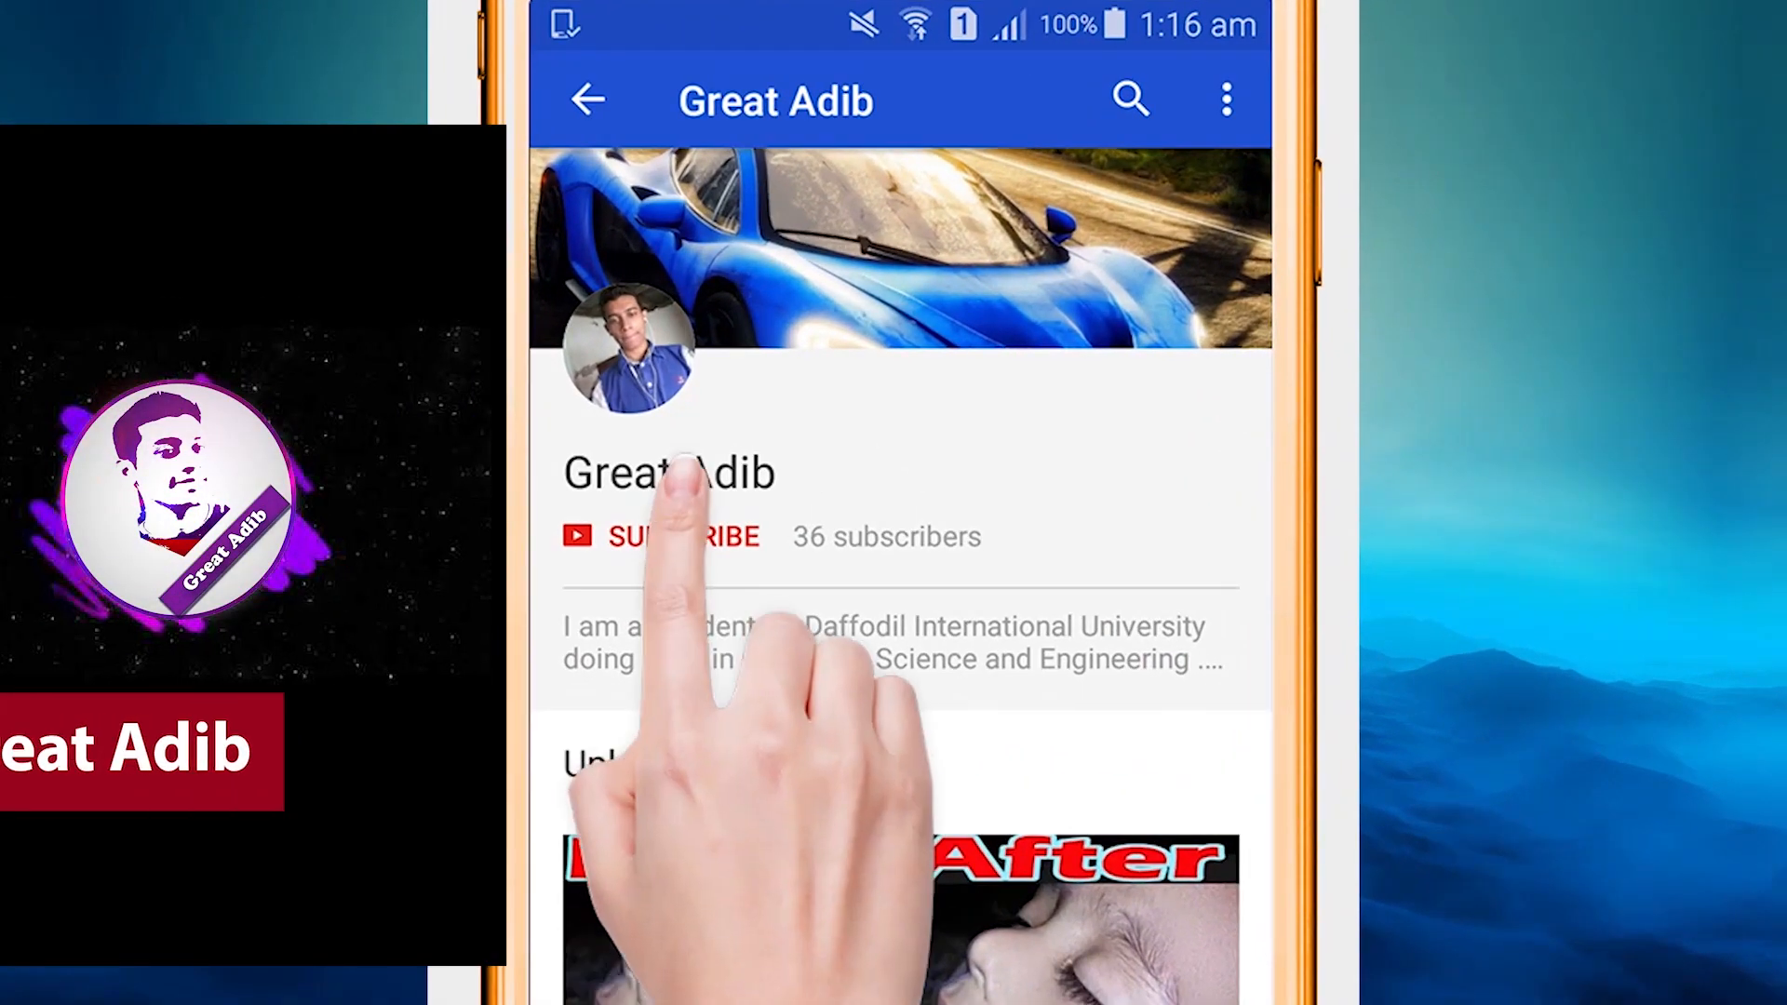
# Acknowledge the 'This PC can't run Windows 11' dialog and bring up the Start menu
pyautogui.click(684, 536)
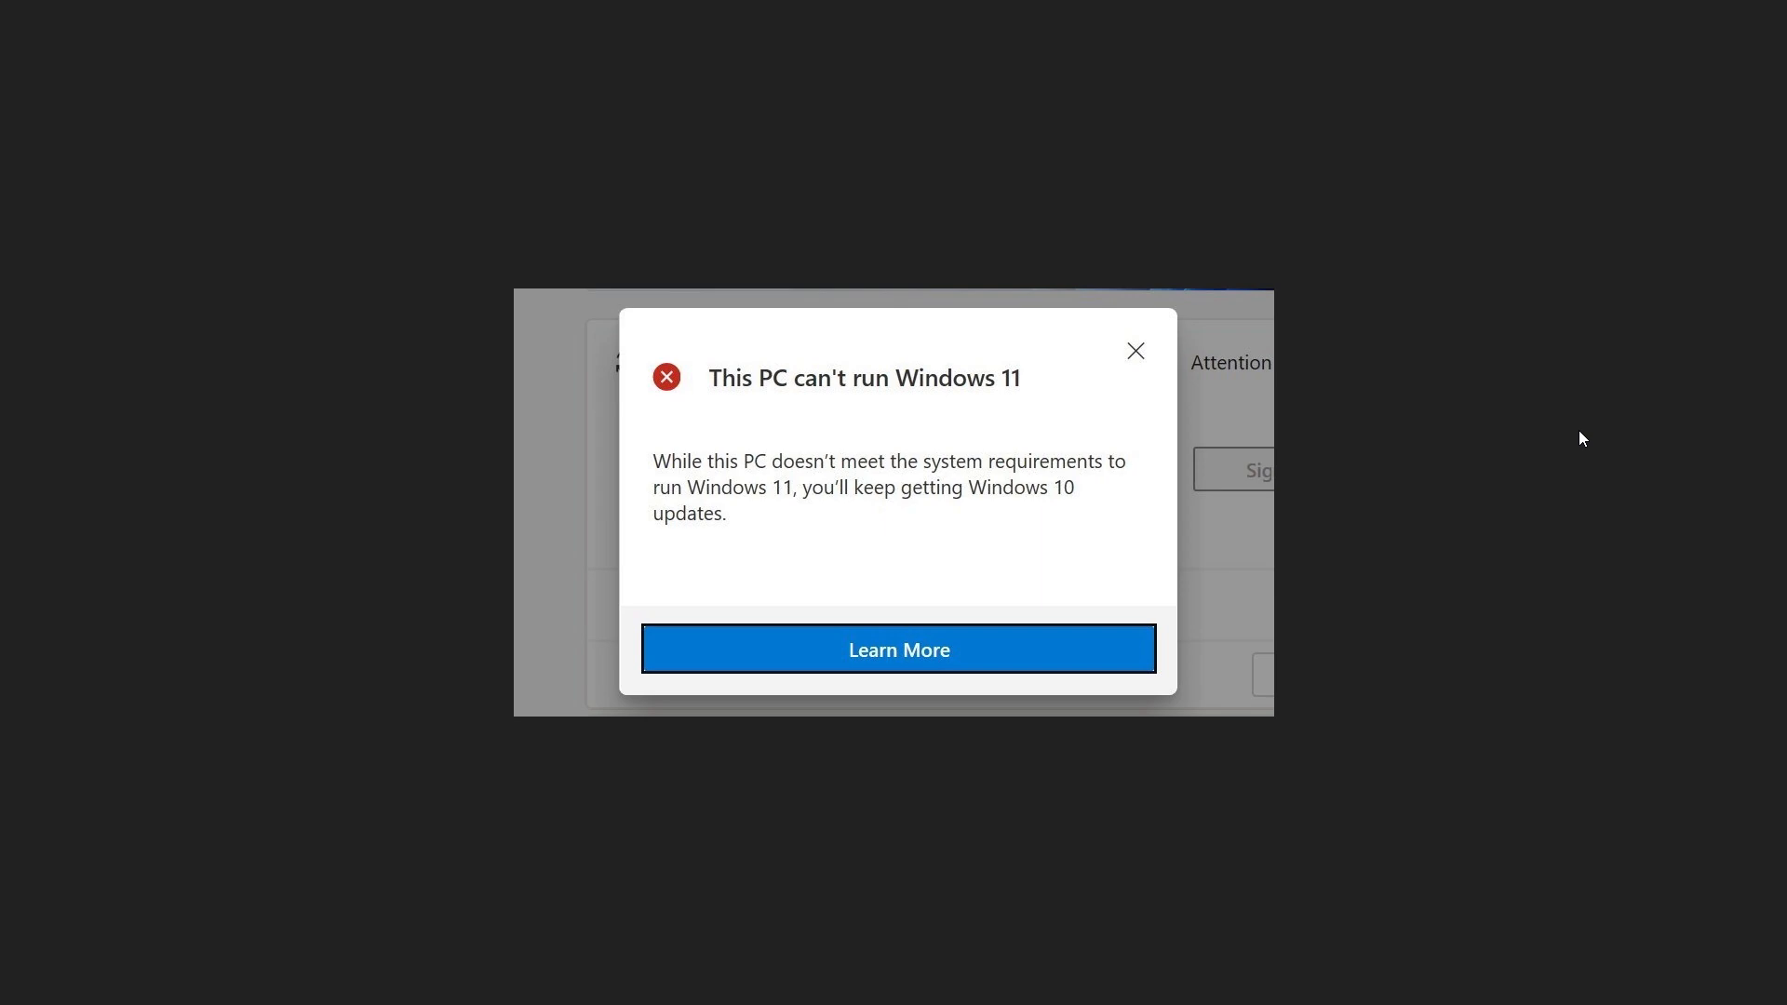
pyautogui.moveTo(741, 421)
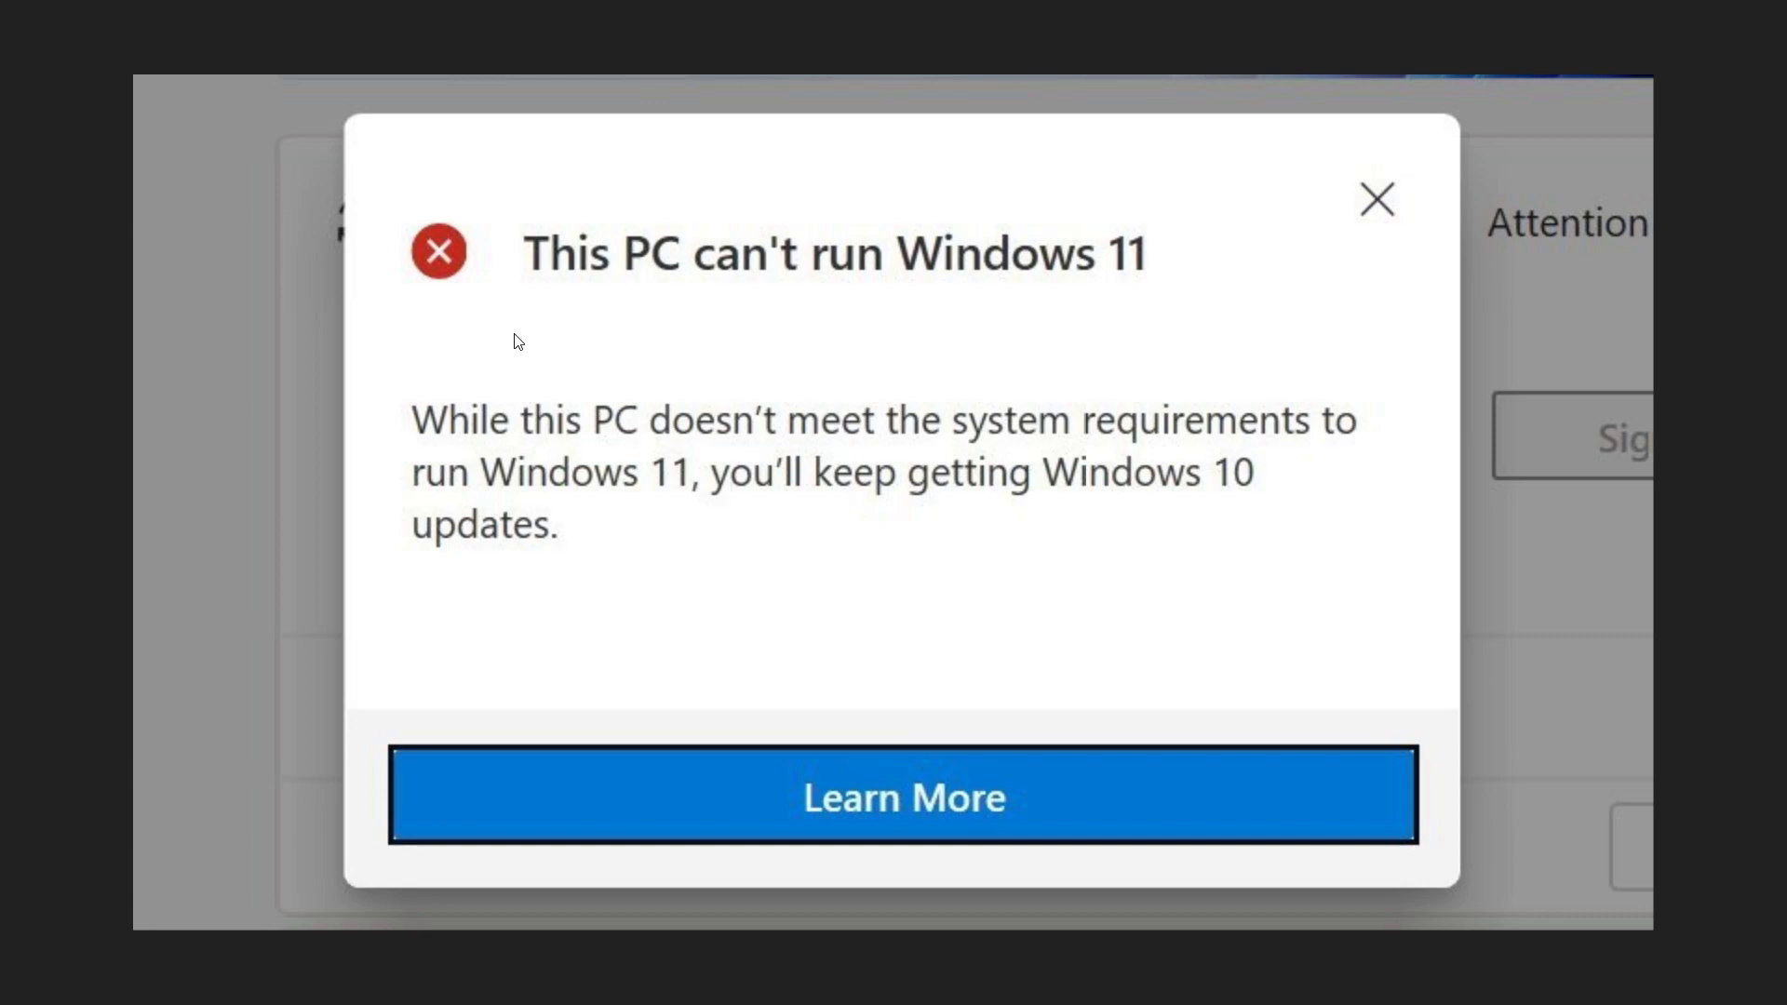
pyautogui.moveTo(838, 253)
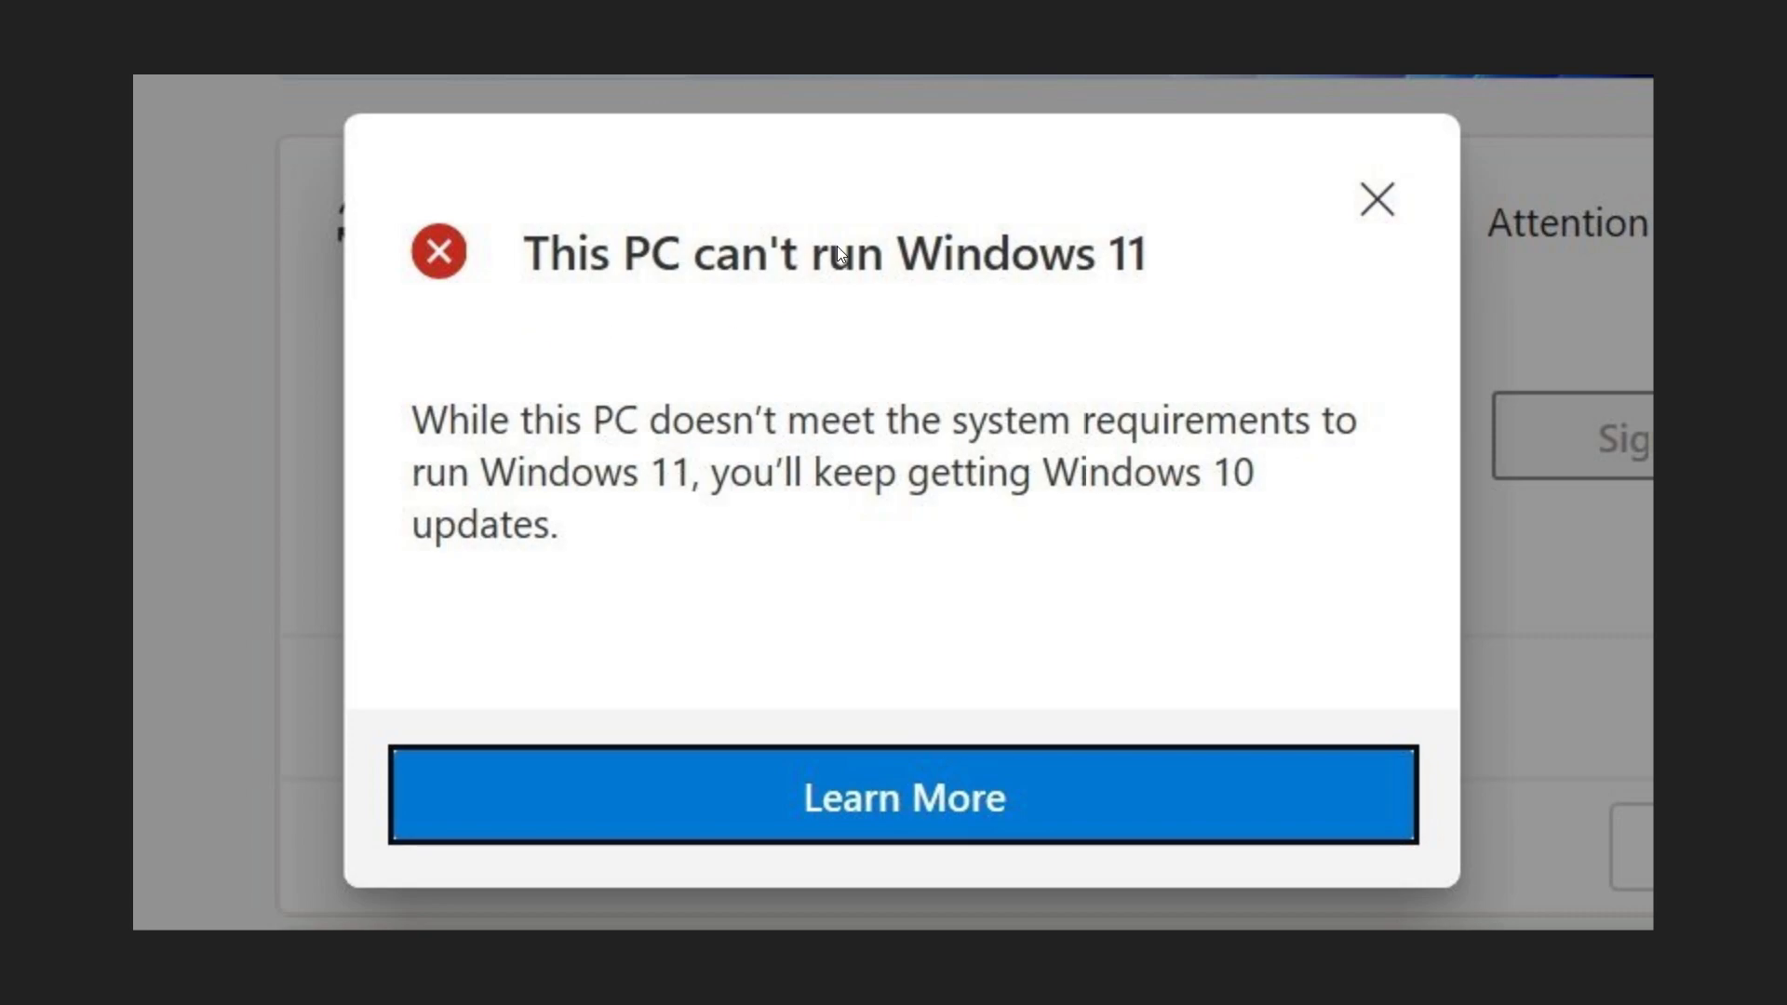
pyautogui.moveTo(626, 398)
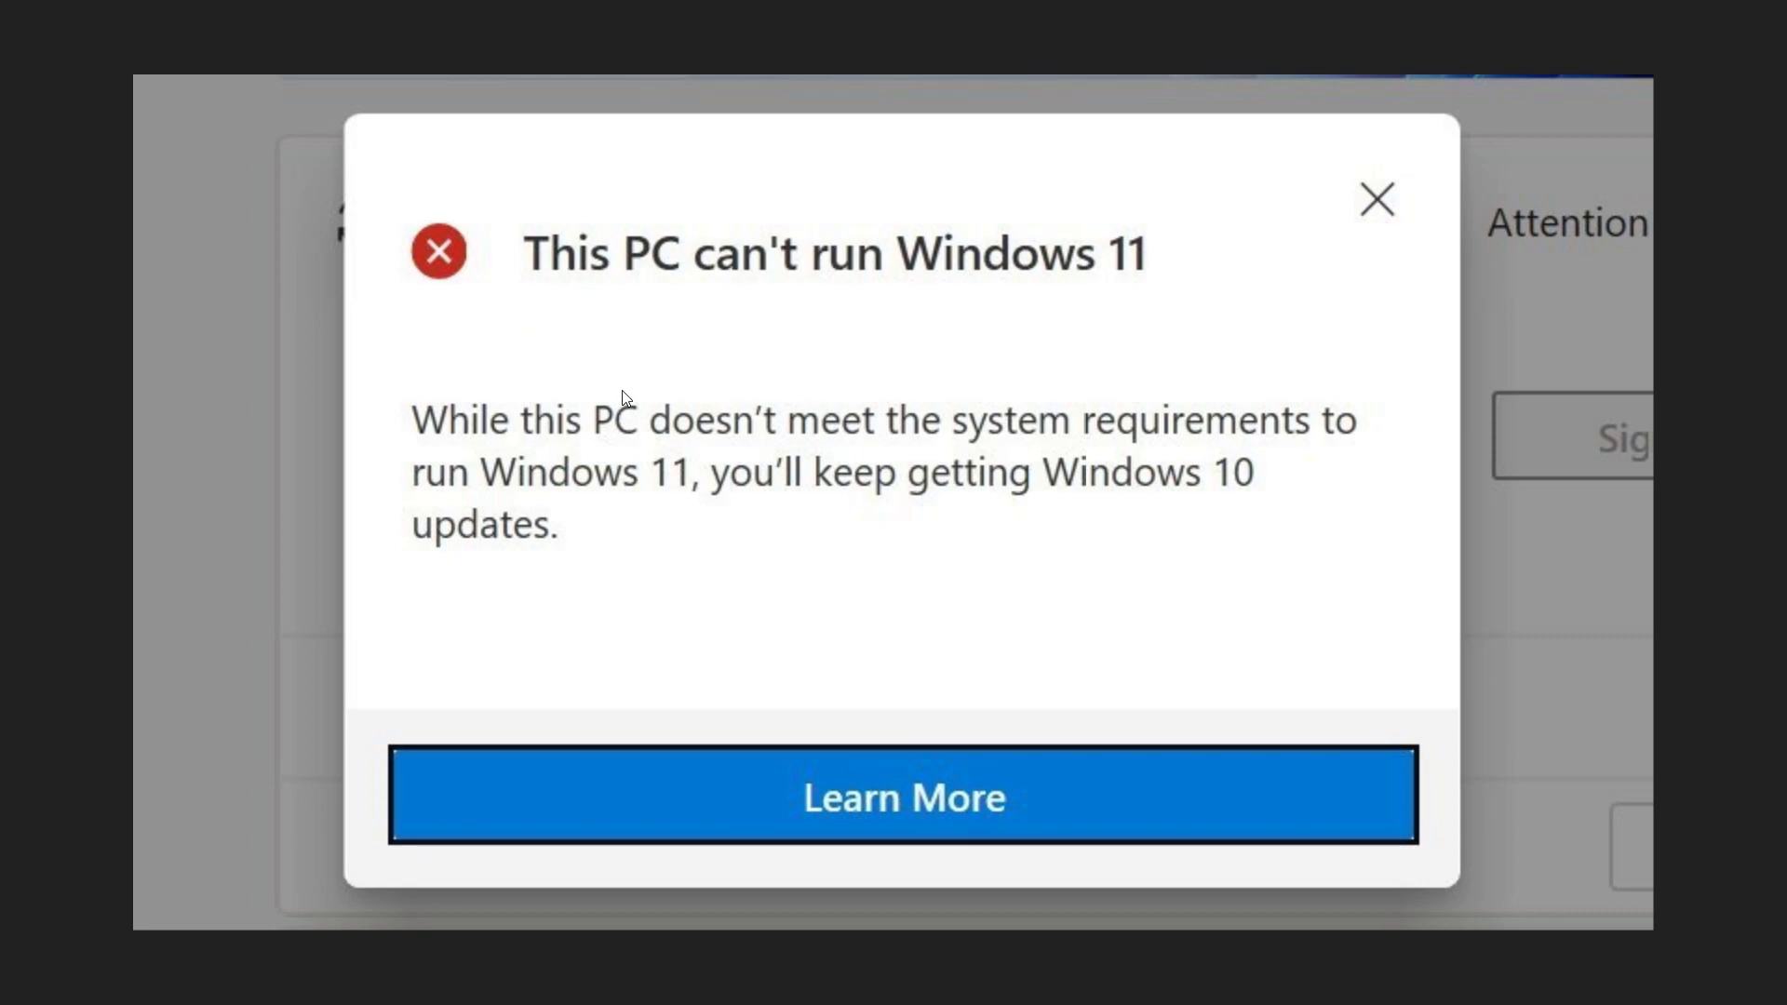
pyautogui.click(21, 987)
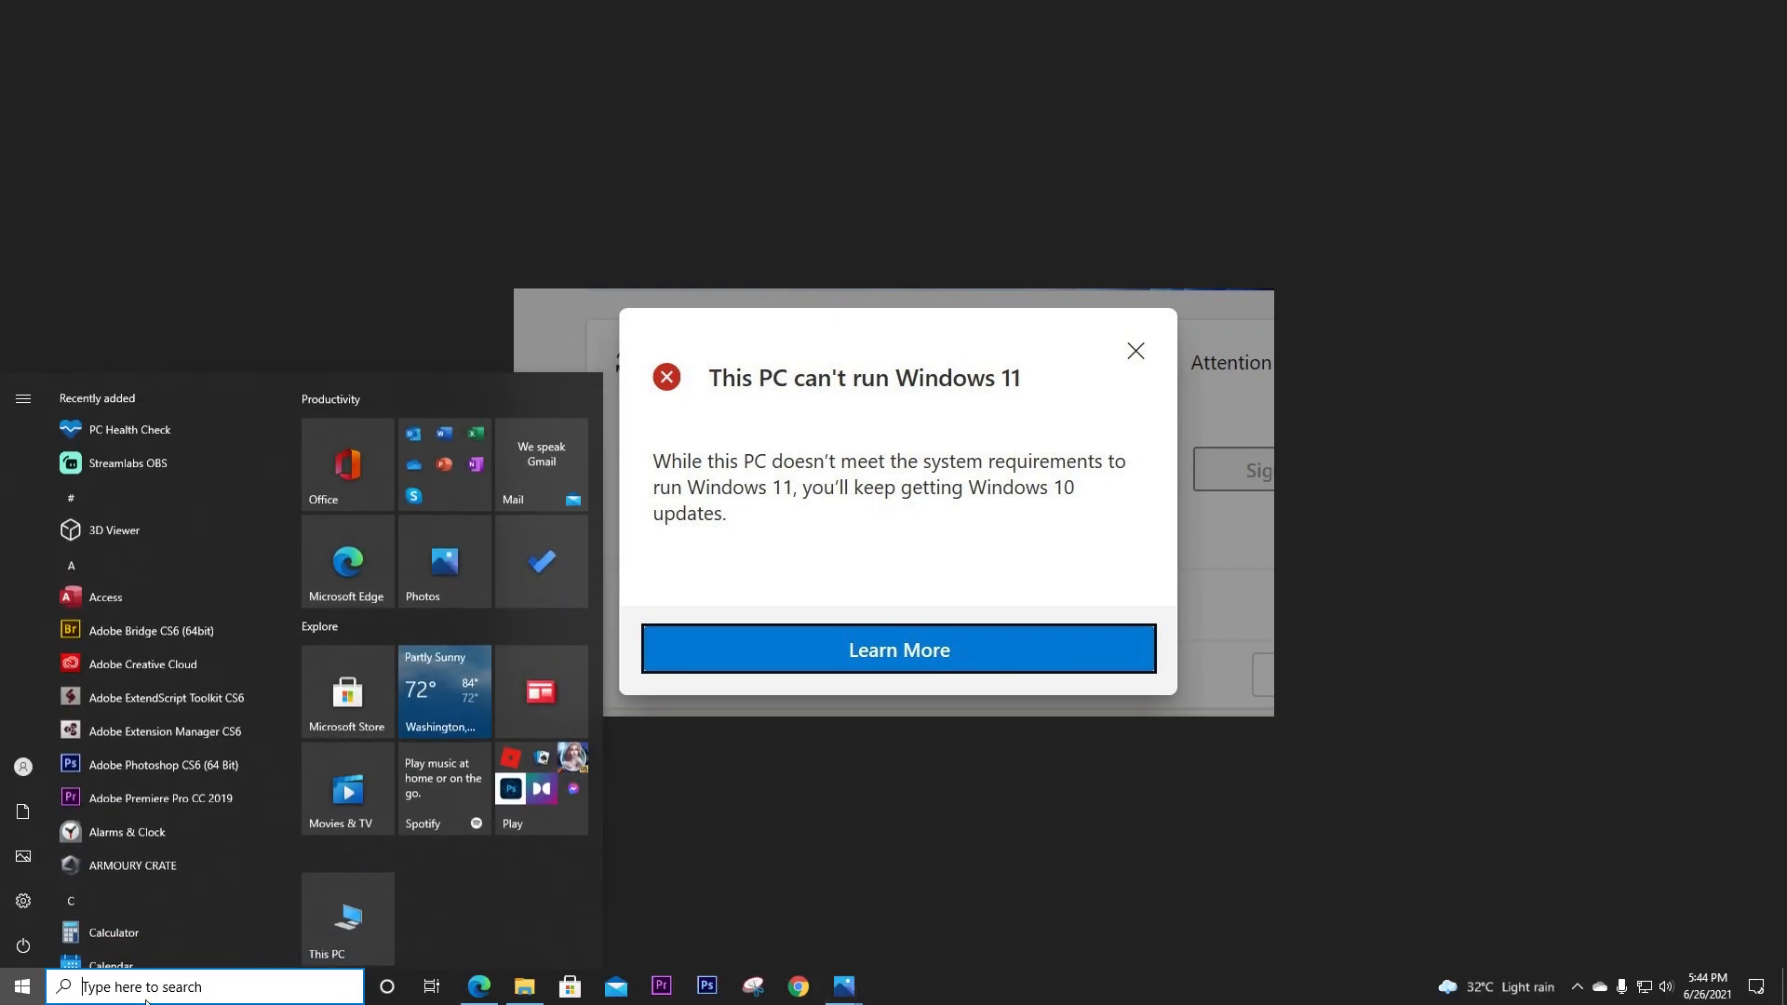
# Reopen PC Health Check from the taskbar and run 'Check now' for Windows 11 compatibility
pyautogui.click(205, 987)
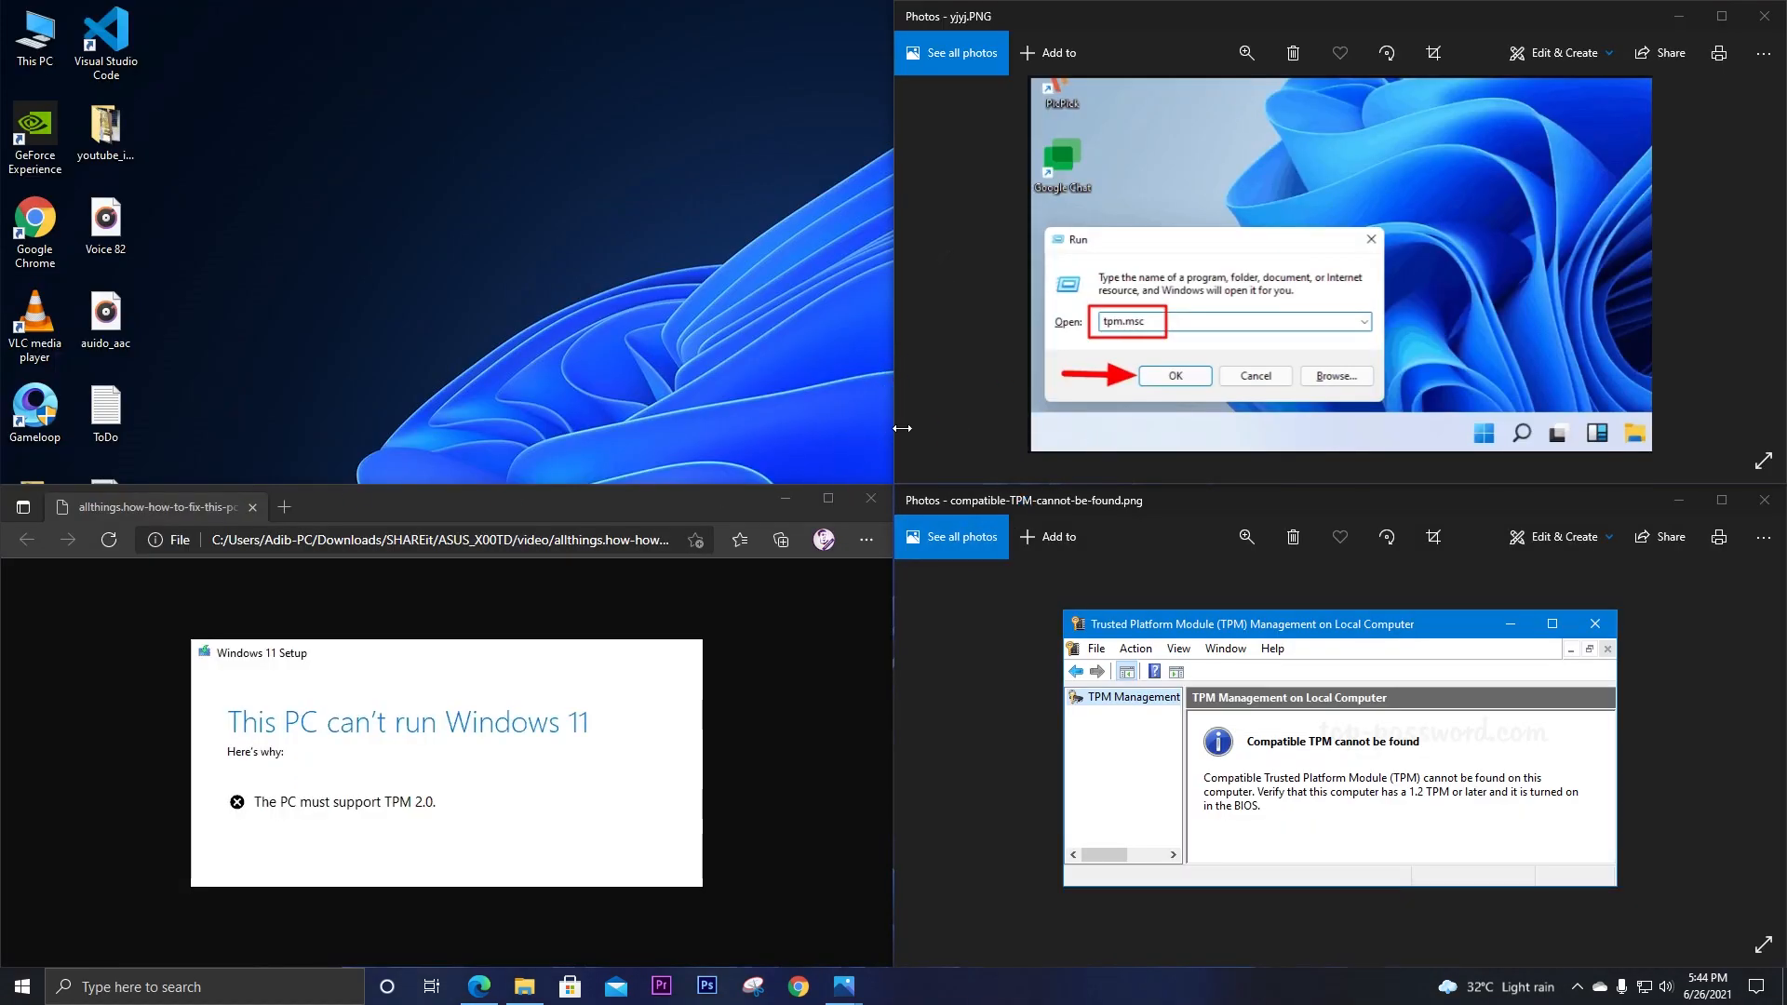
pyautogui.click(888, 987)
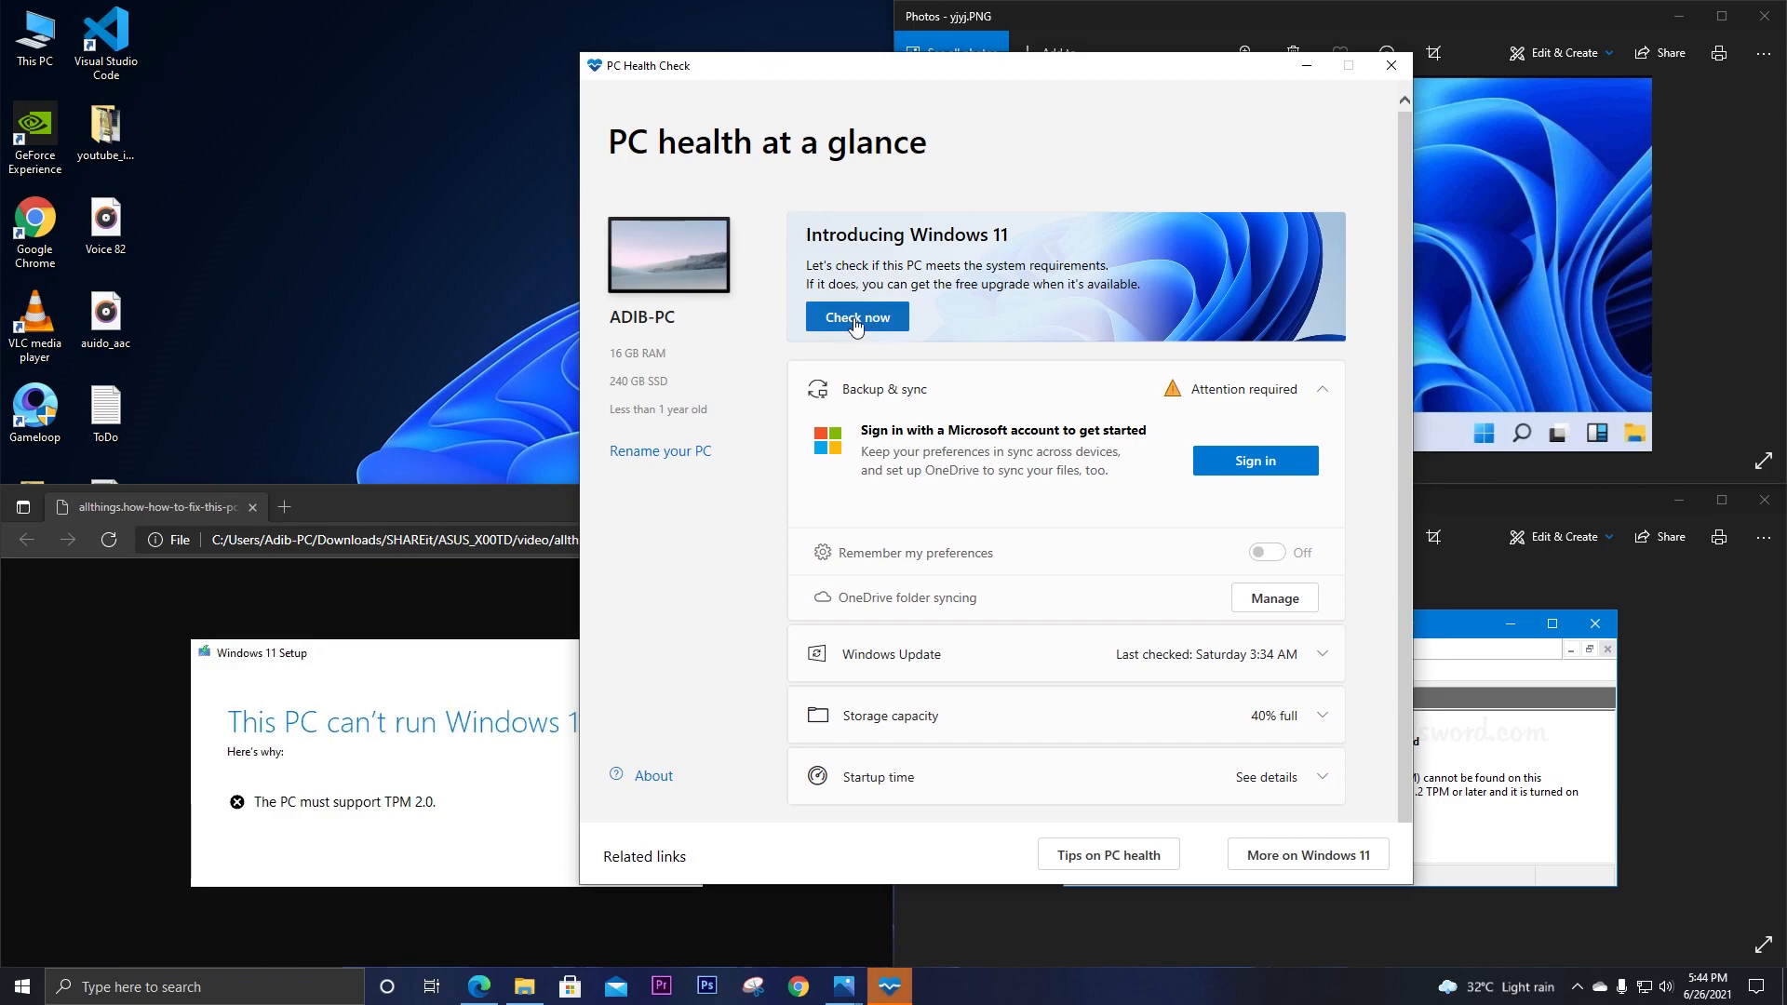
pyautogui.click(854, 316)
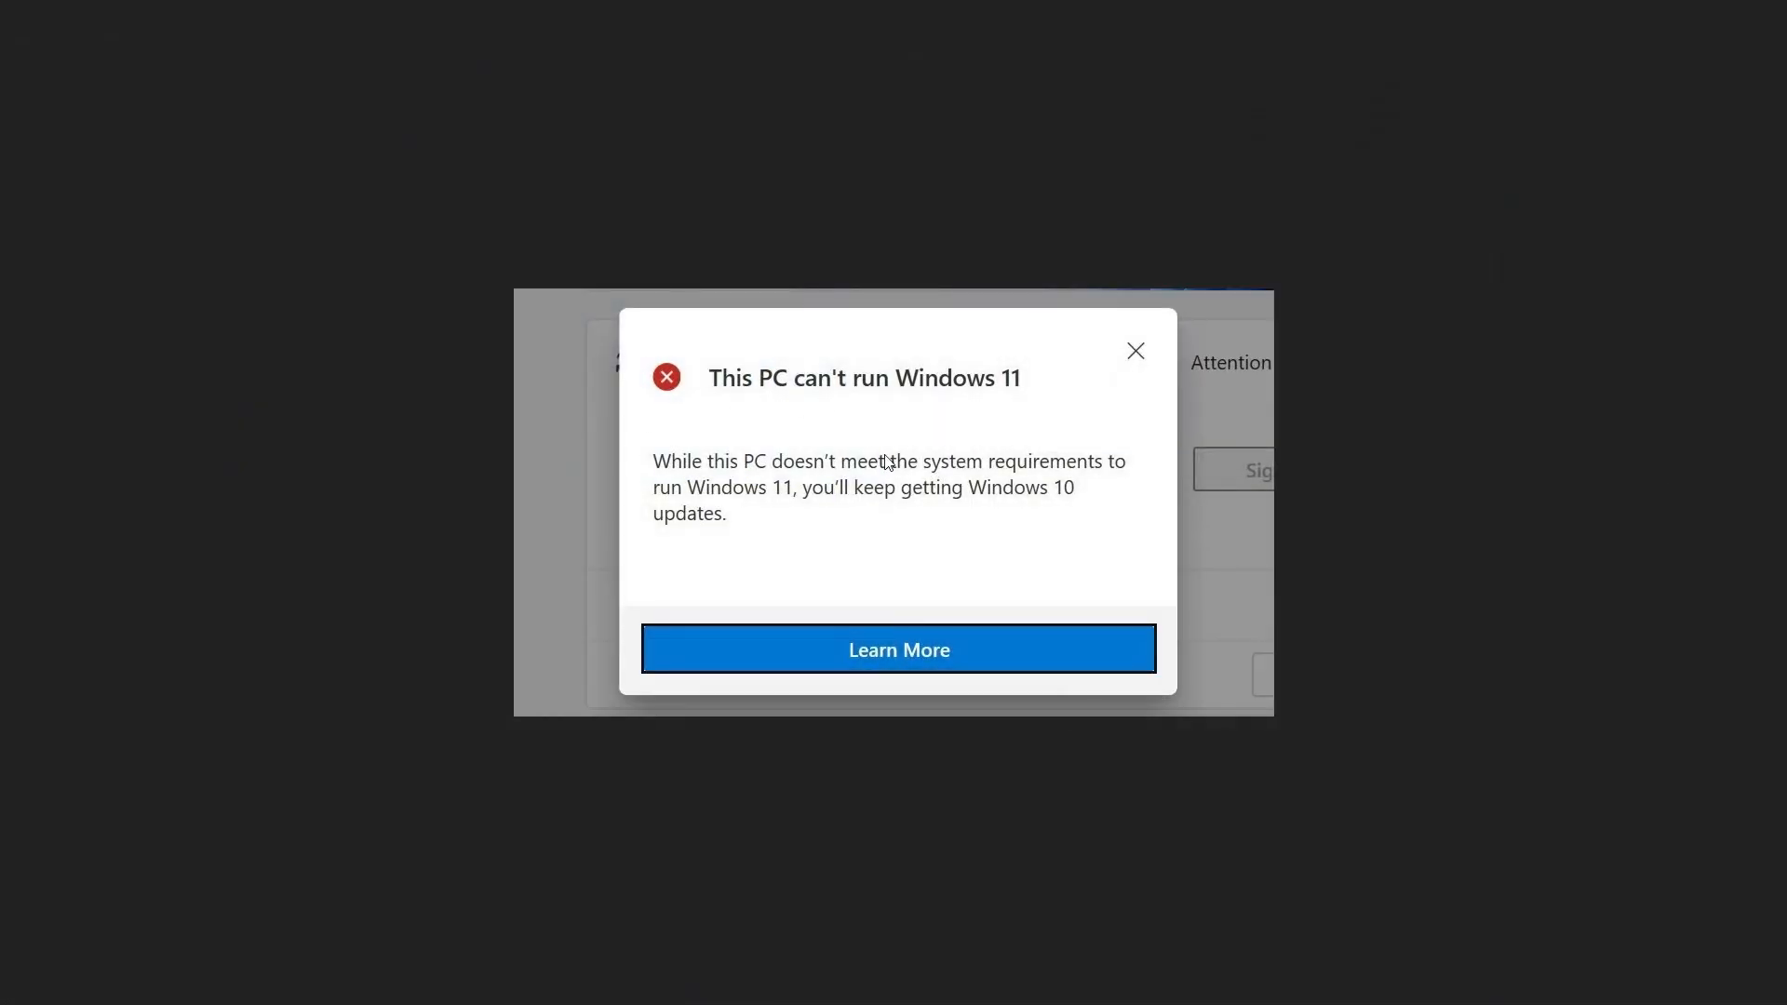
pyautogui.moveTo(843, 509)
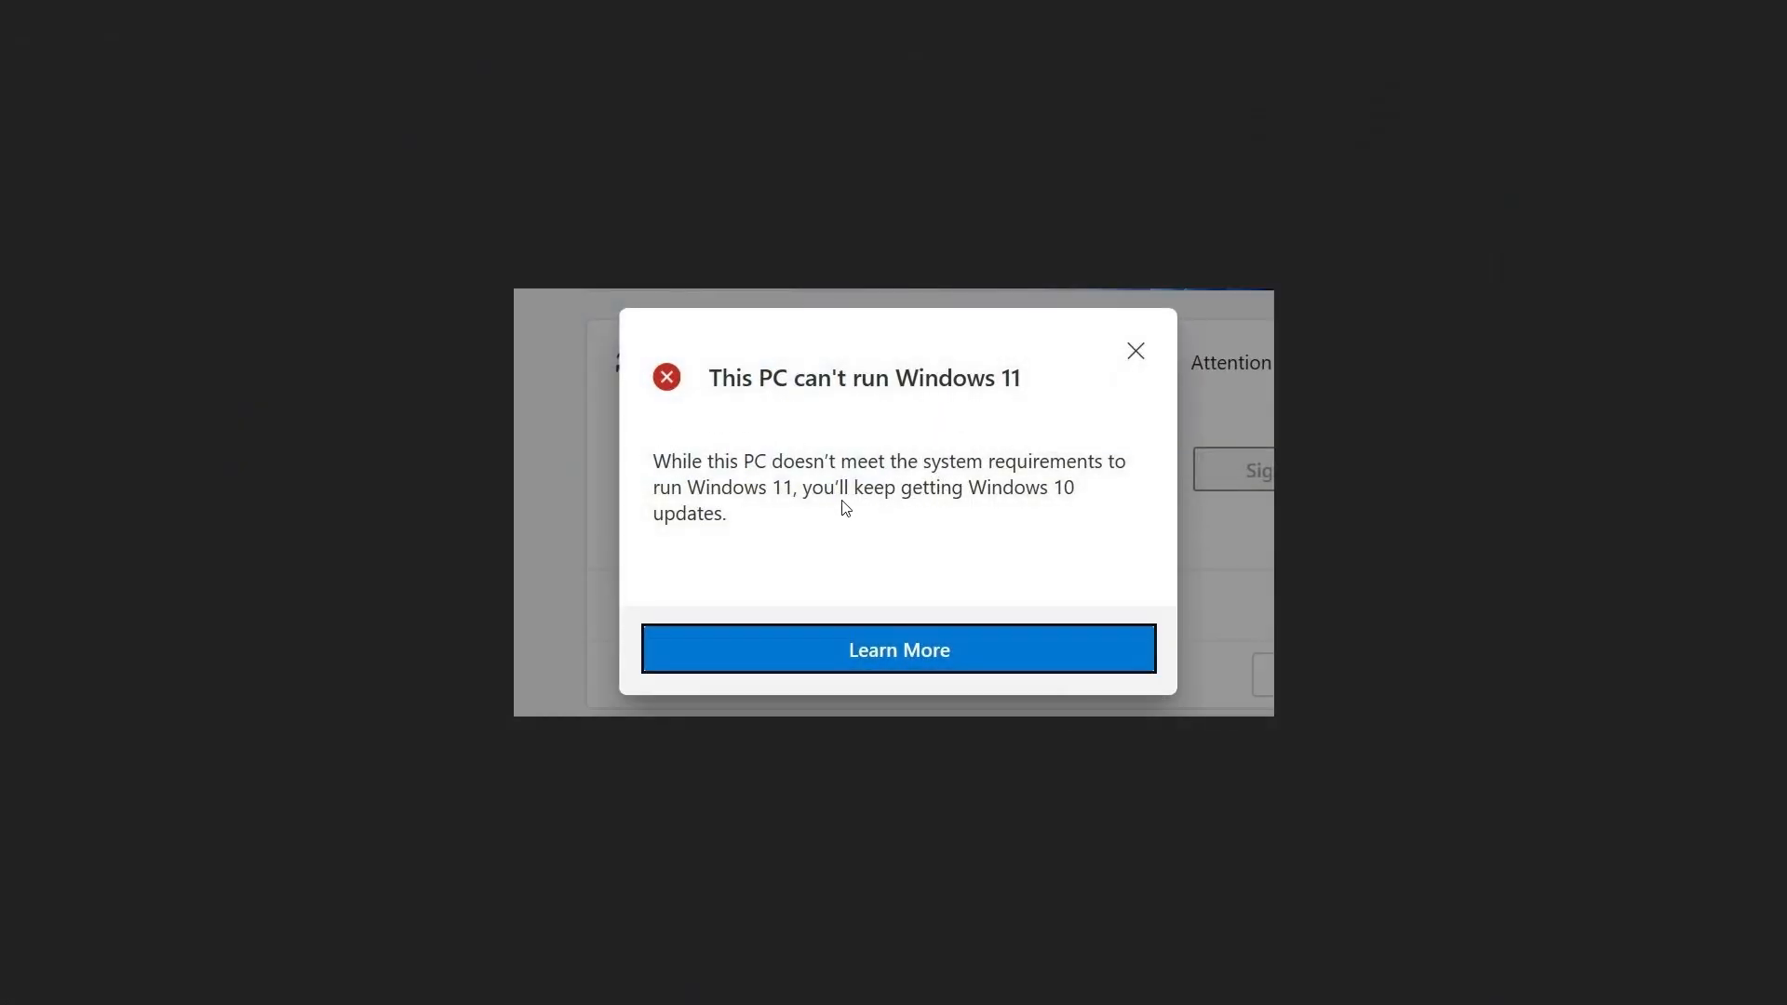
pyautogui.moveTo(421, 99)
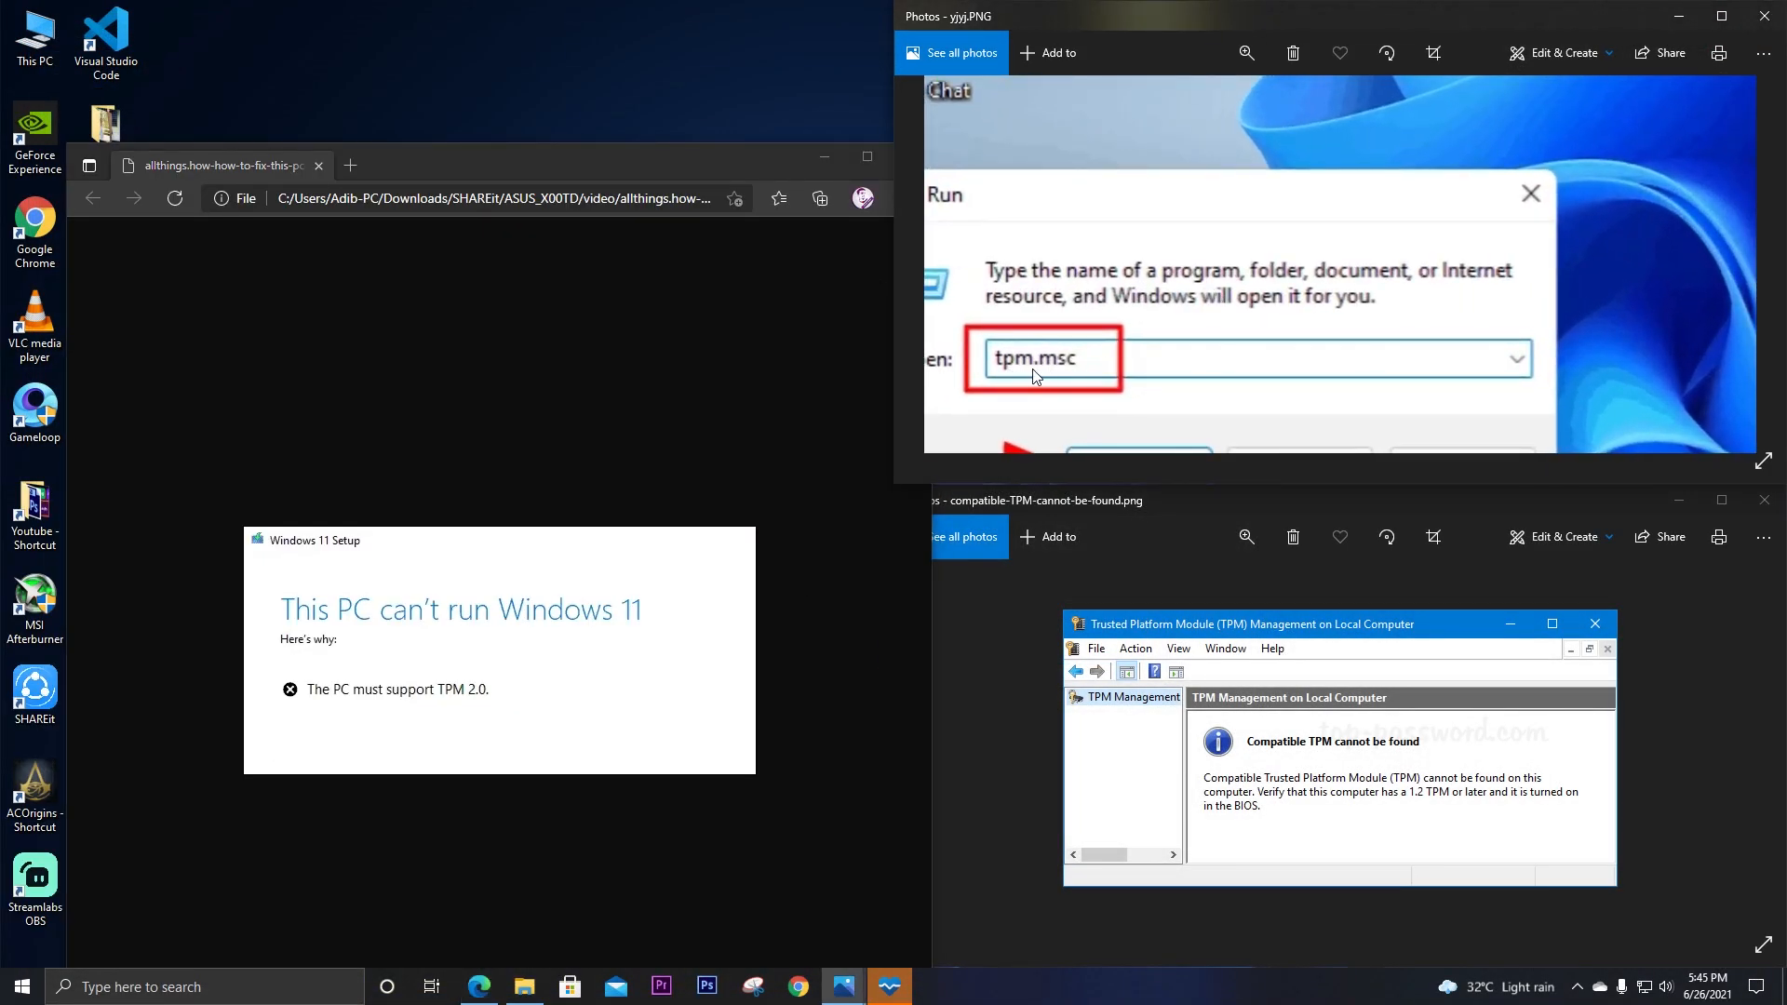
# Close the 'Compatible TPM cannot be found' screenshot in Photos, returning to the screenshots folder
pyautogui.click(1551, 624)
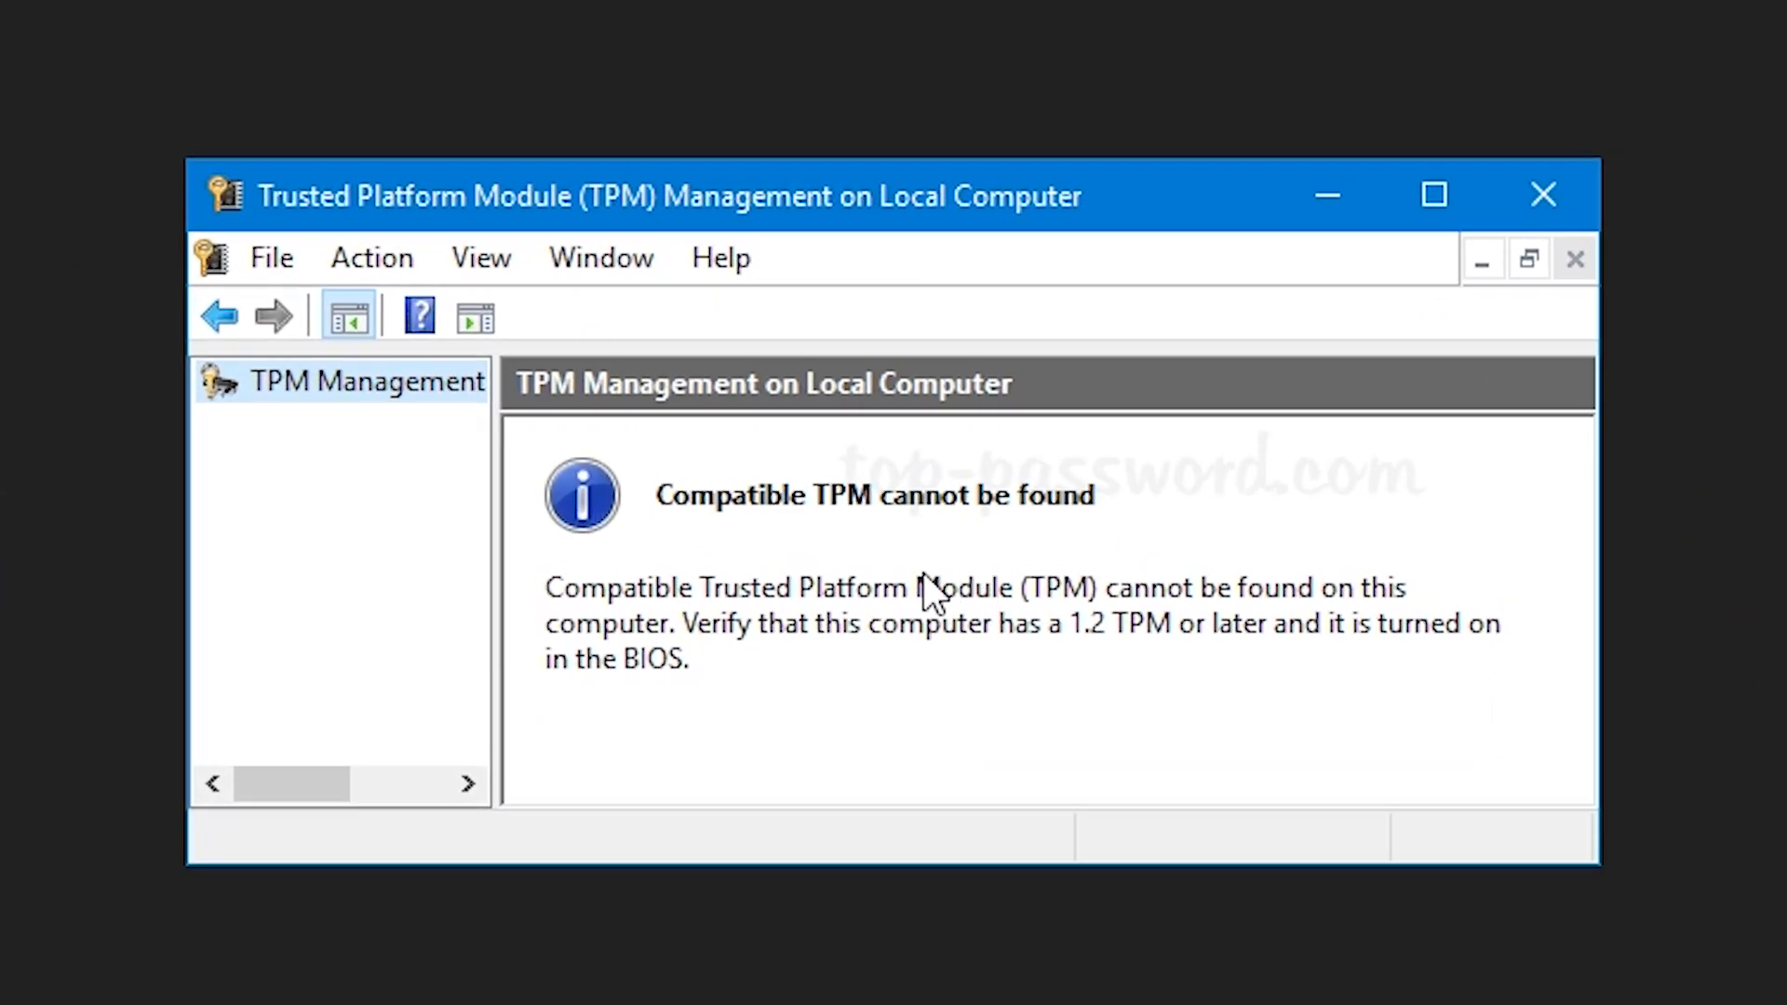
pyautogui.moveTo(778, 664)
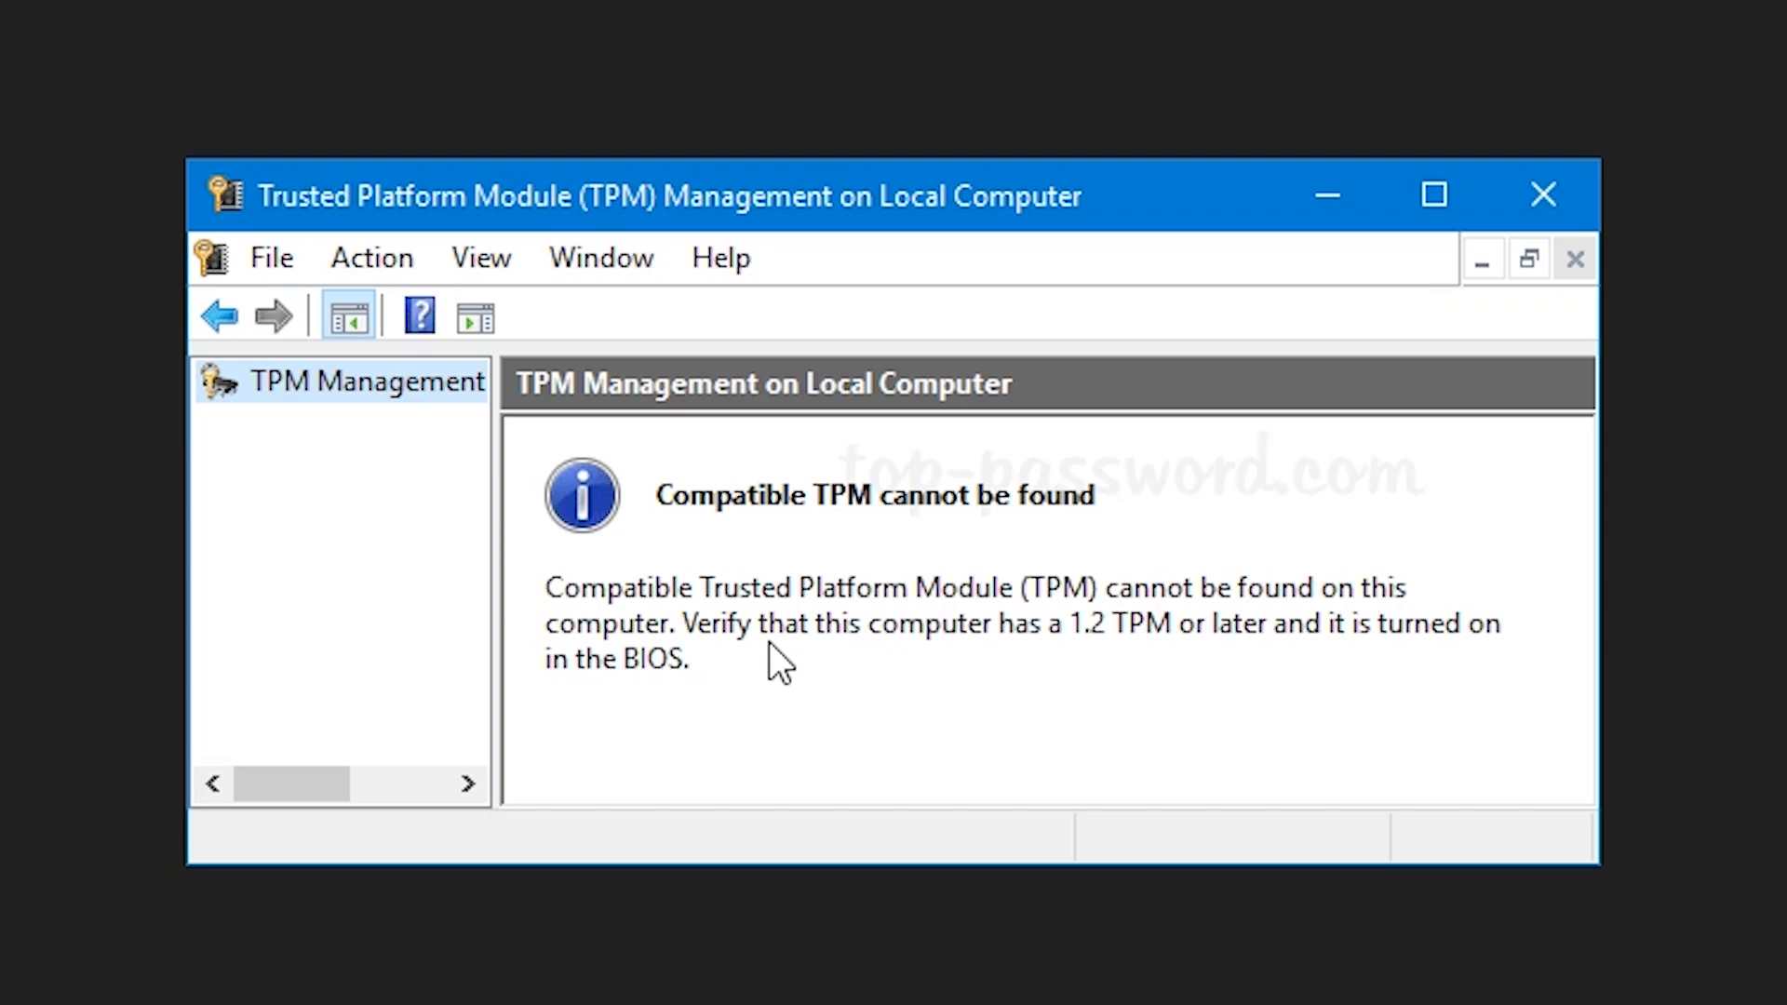
pyautogui.moveTo(751, 842)
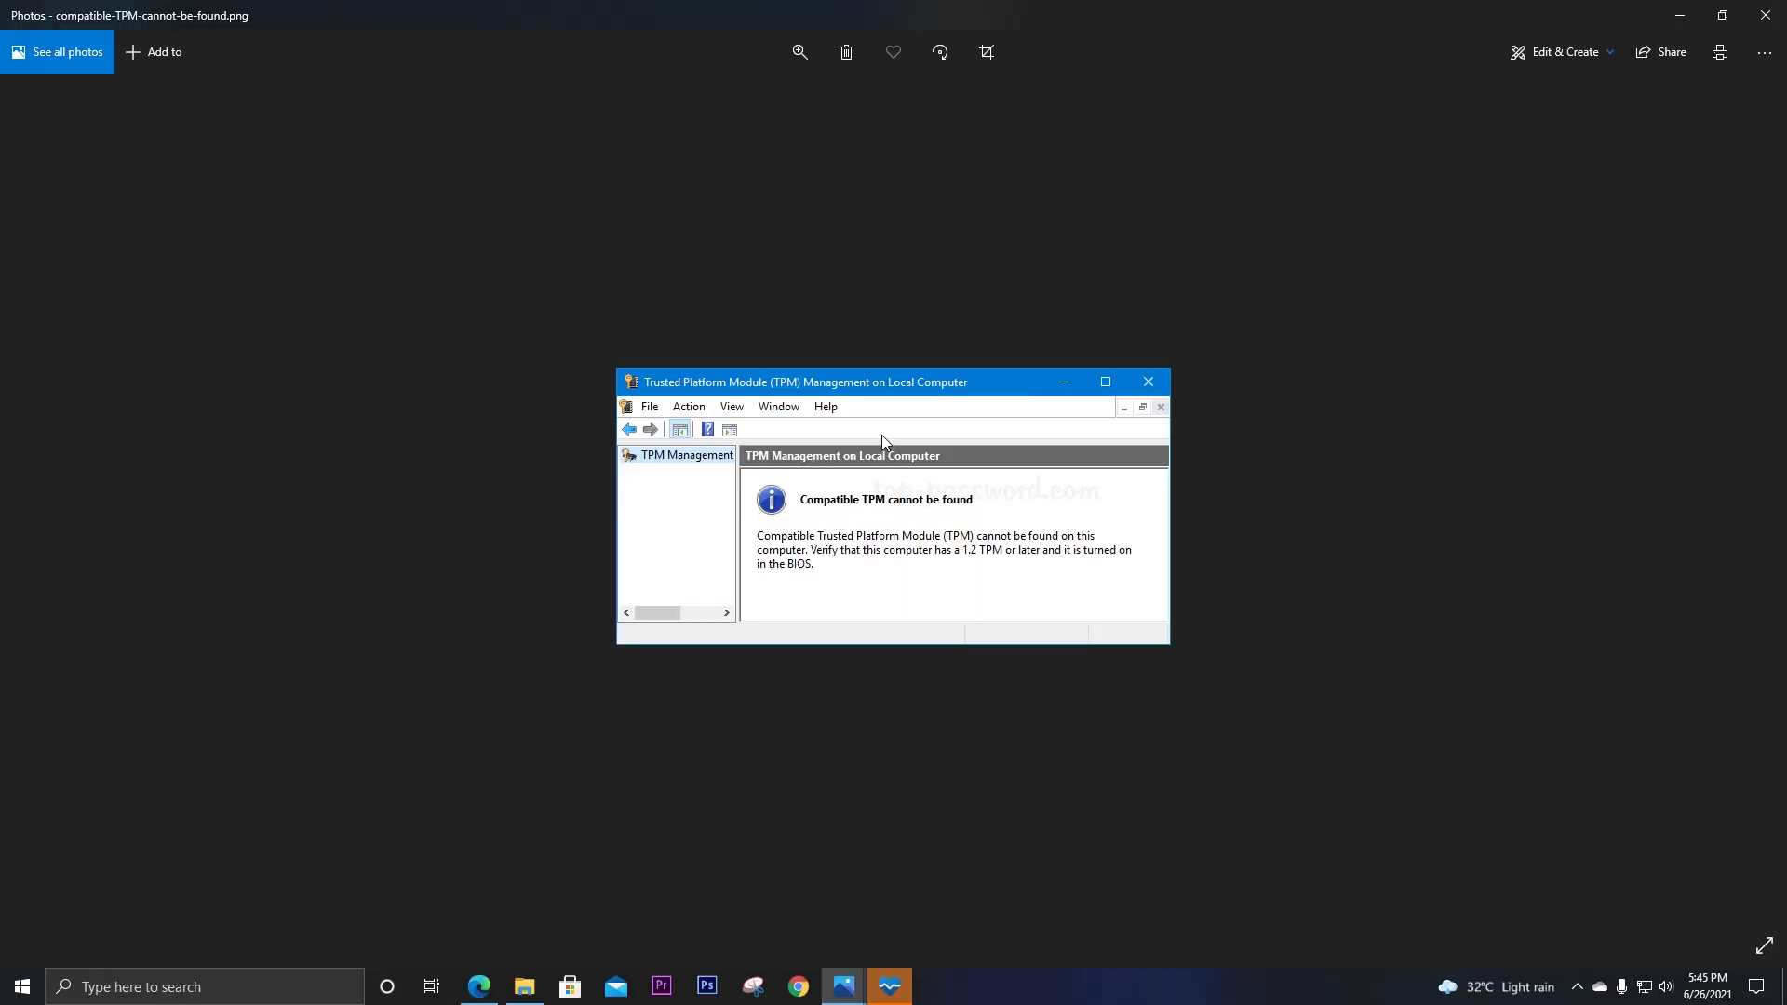
pyautogui.moveTo(933, 471)
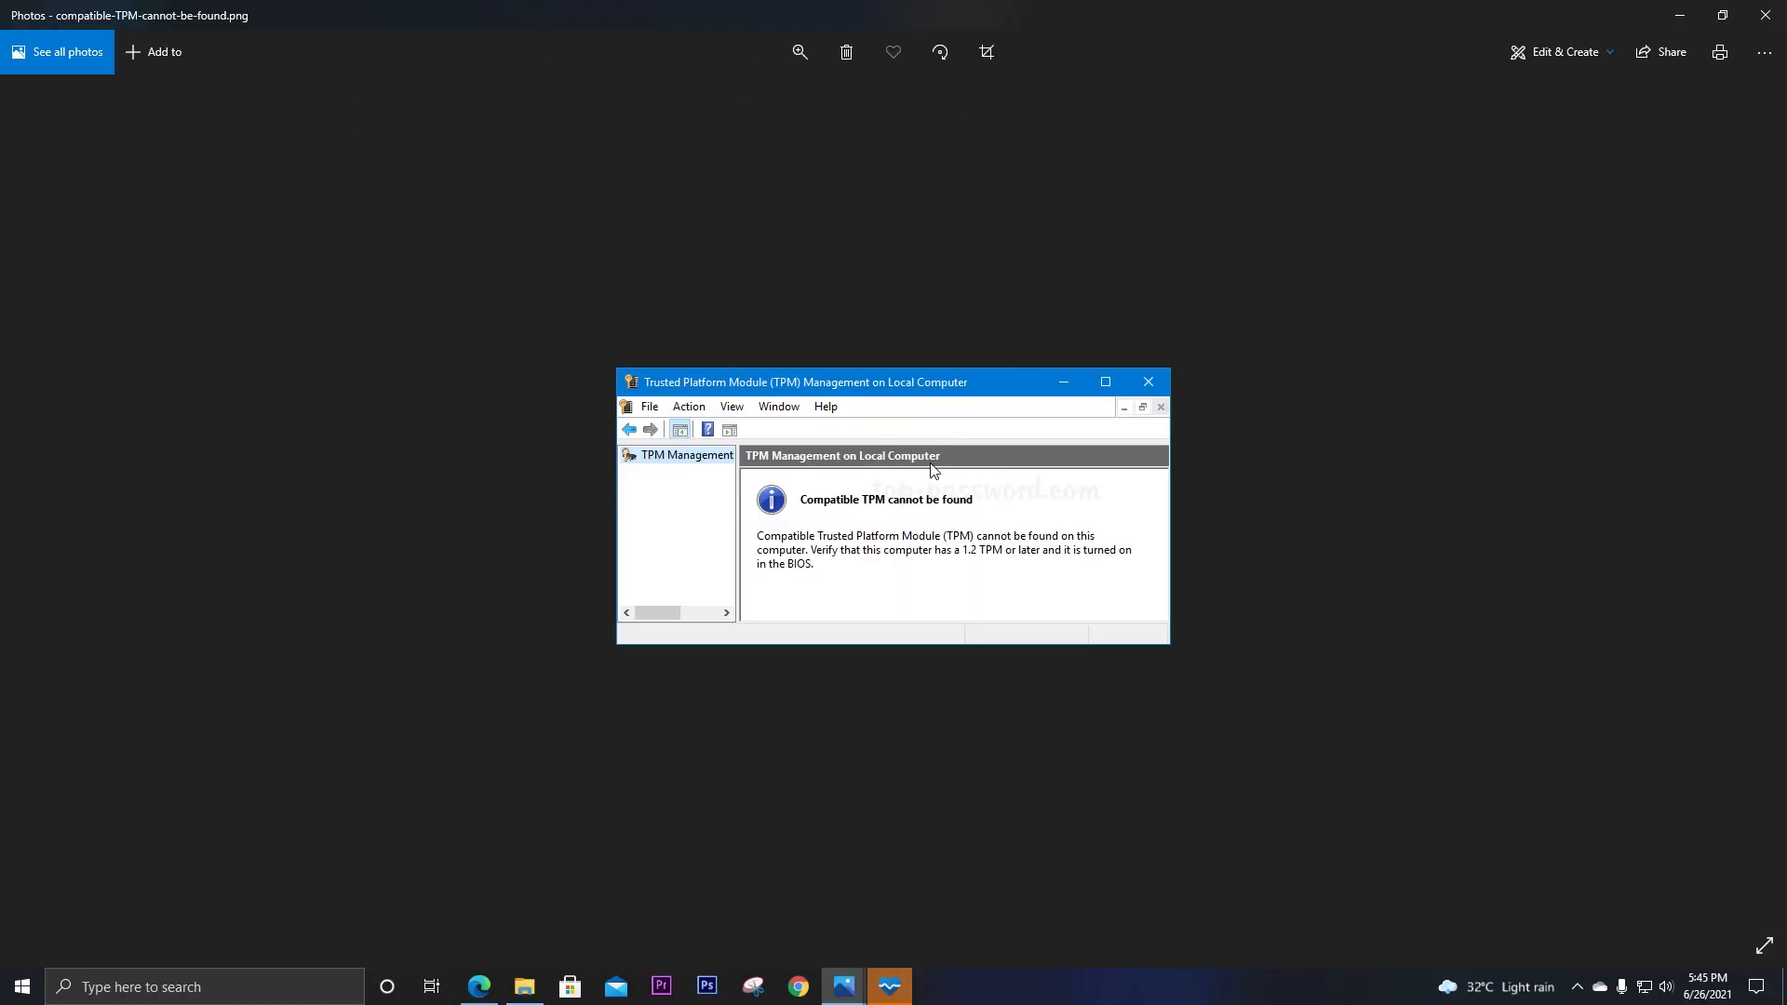
pyautogui.moveTo(1687, 7)
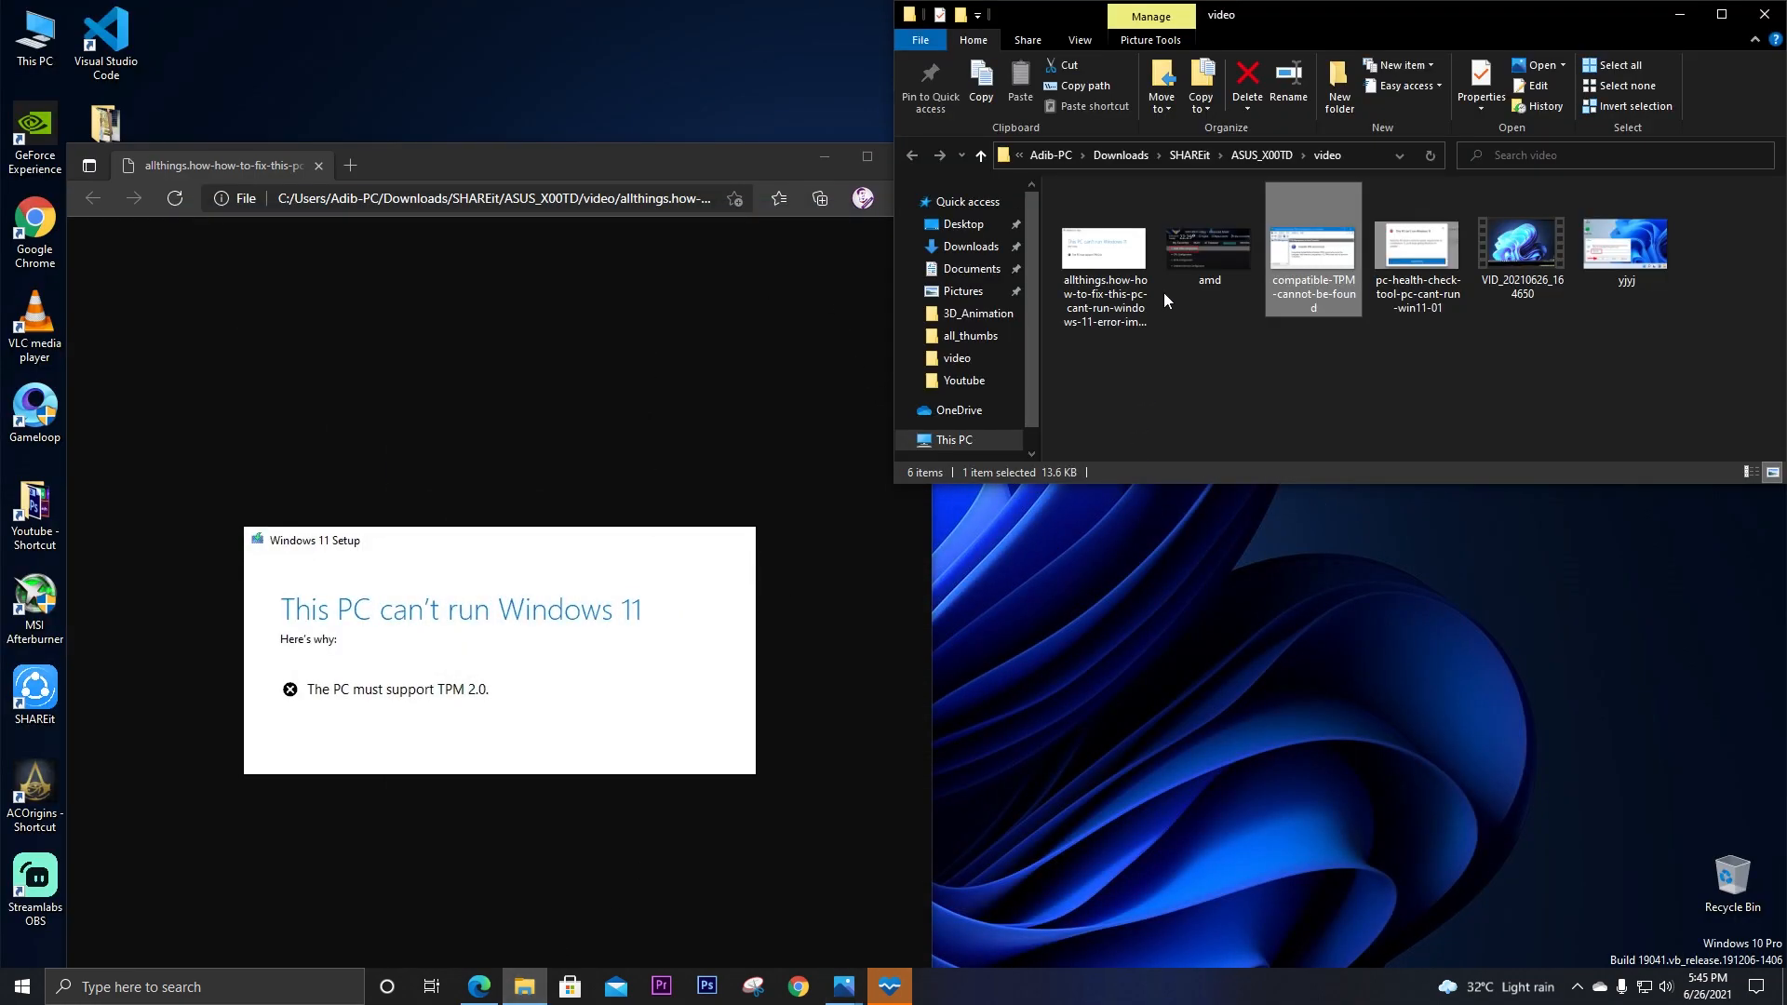
# View amd.PNG maximized in Photos, showing the AMD fTPM configuration entry in the BIOS Advanced tab
pyautogui.doubleClick(1208, 246)
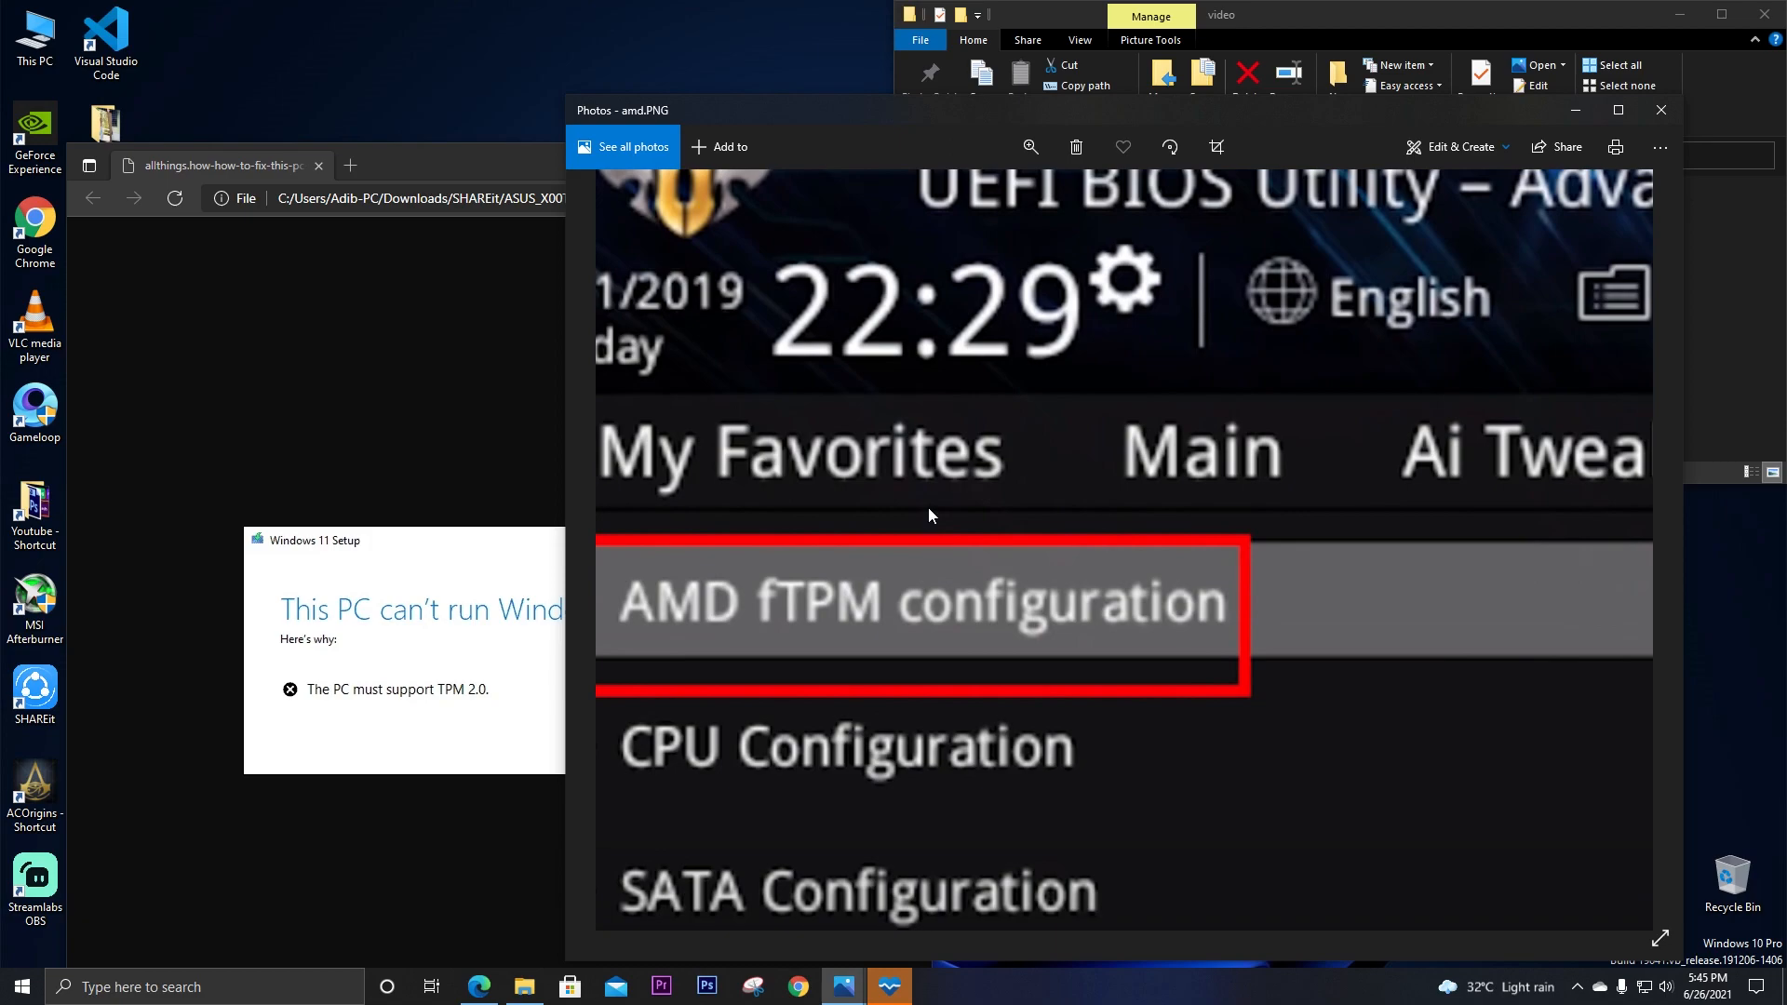
pyautogui.click(1617, 109)
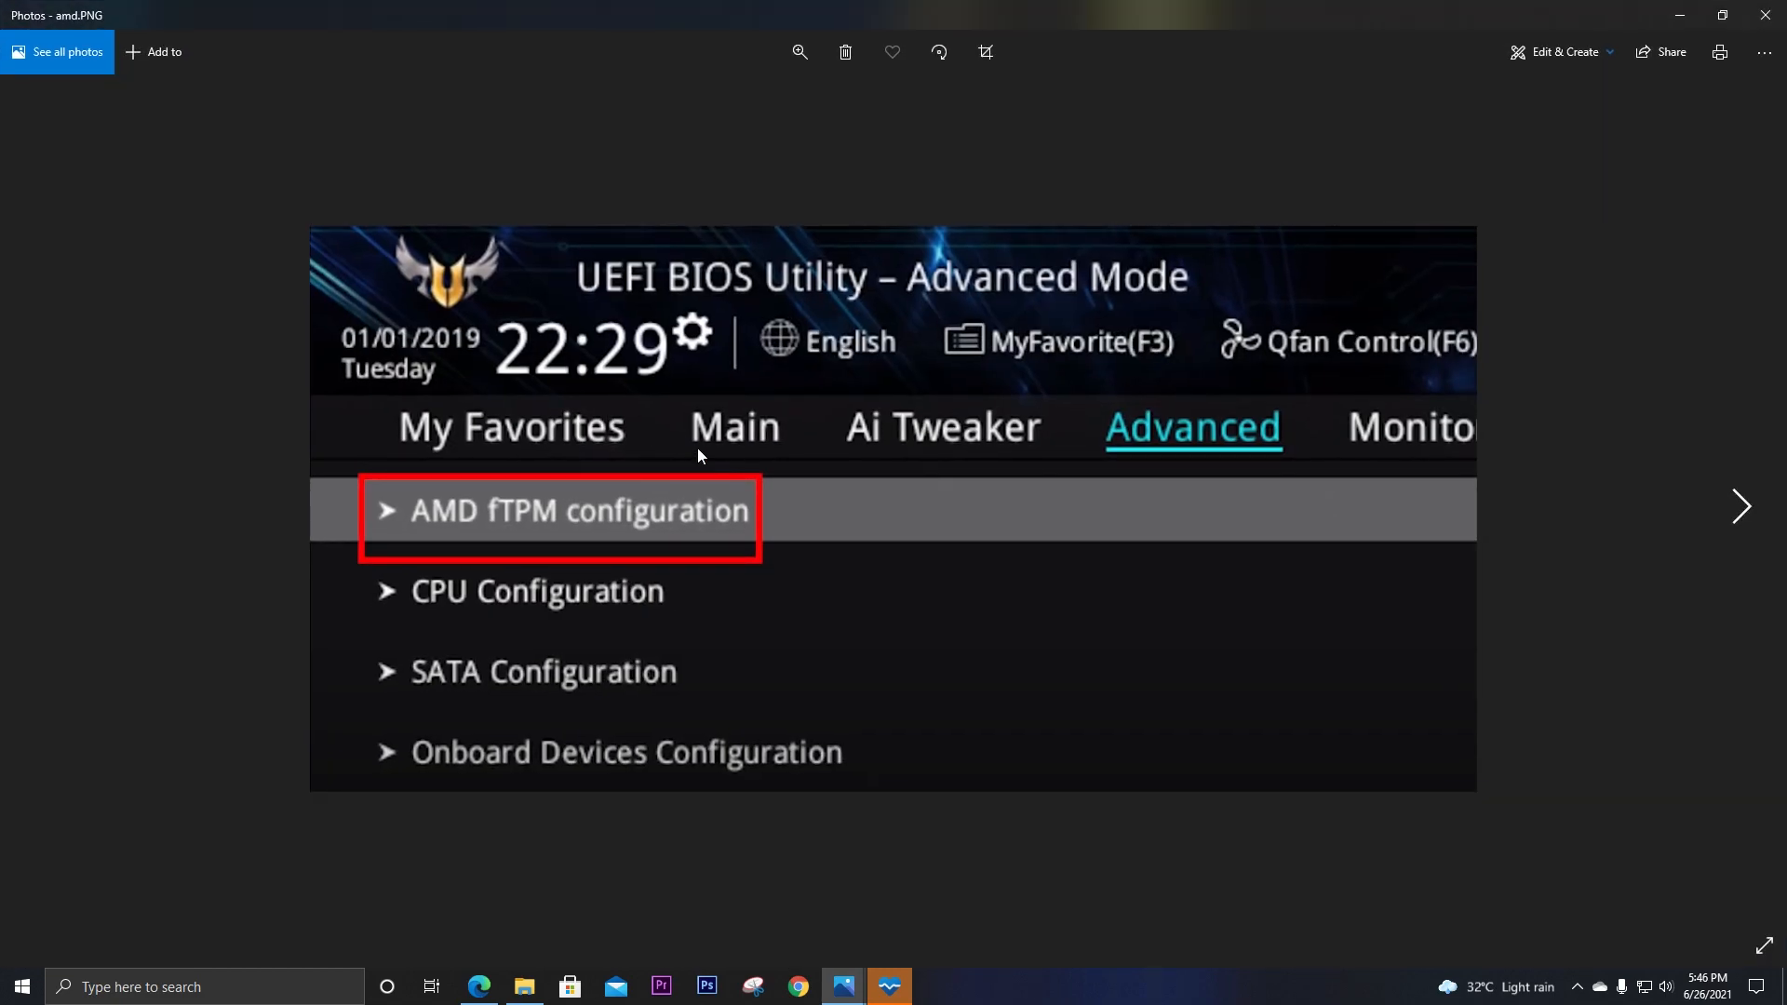
pyautogui.moveTo(504, 612)
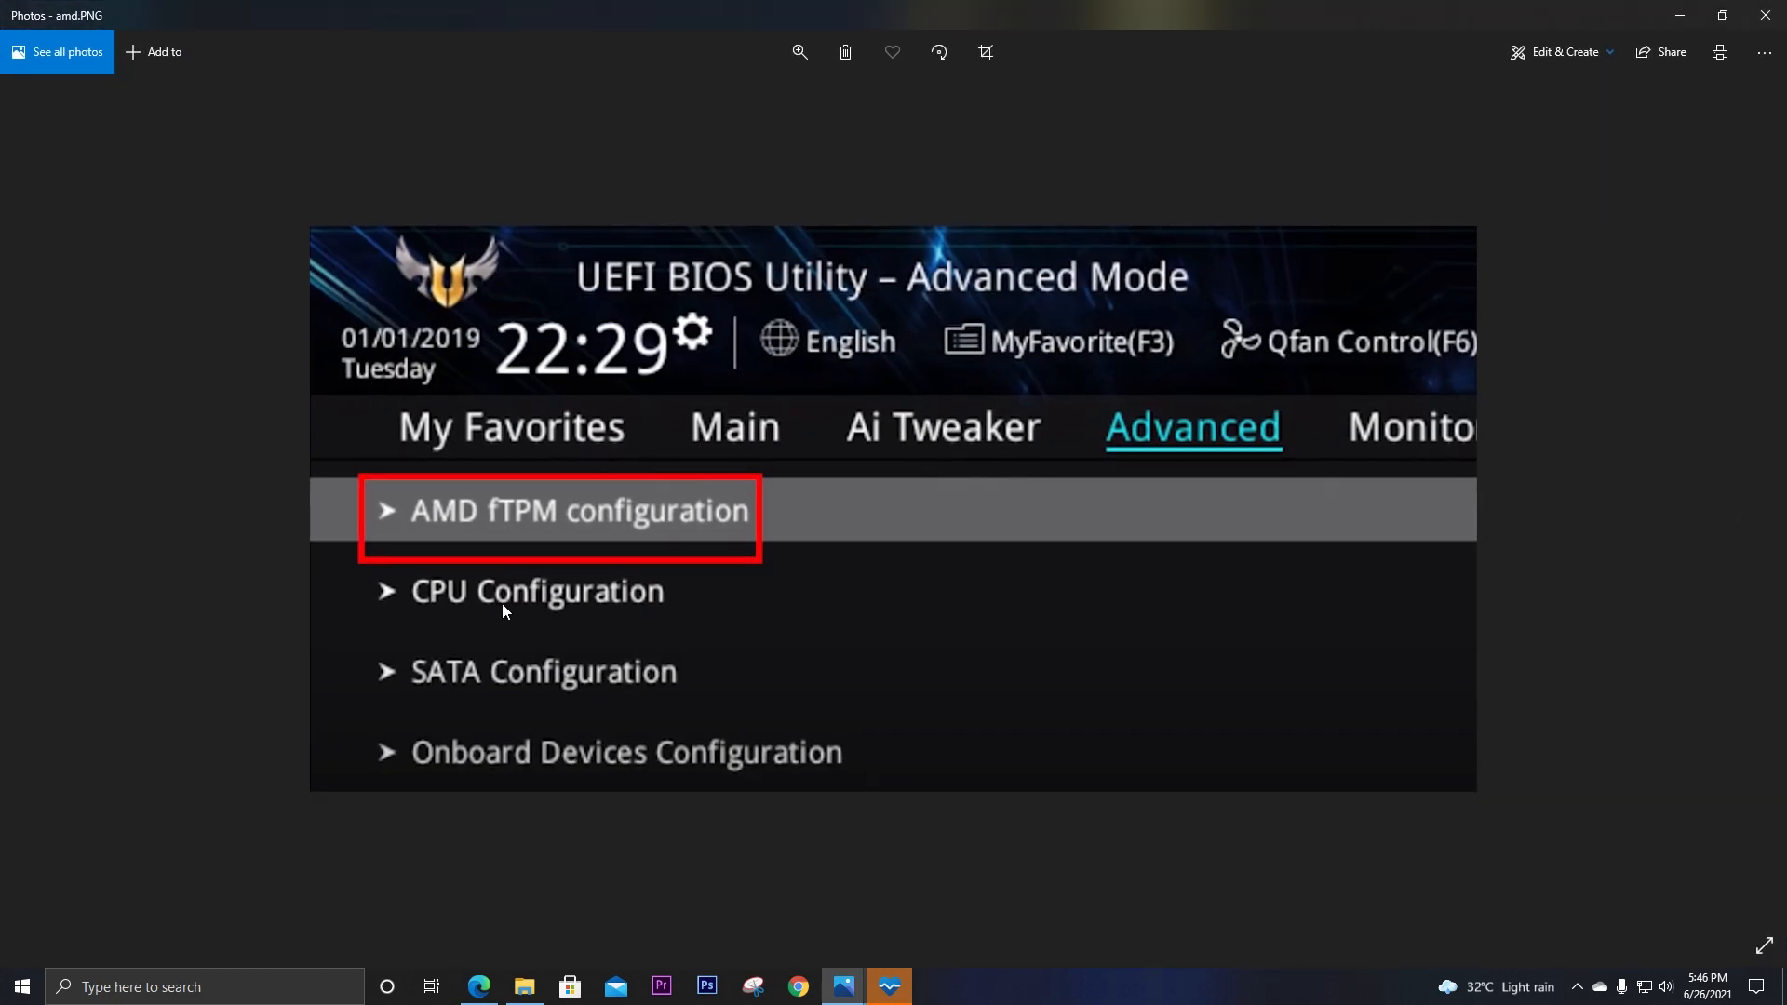
pyautogui.moveTo(987, 450)
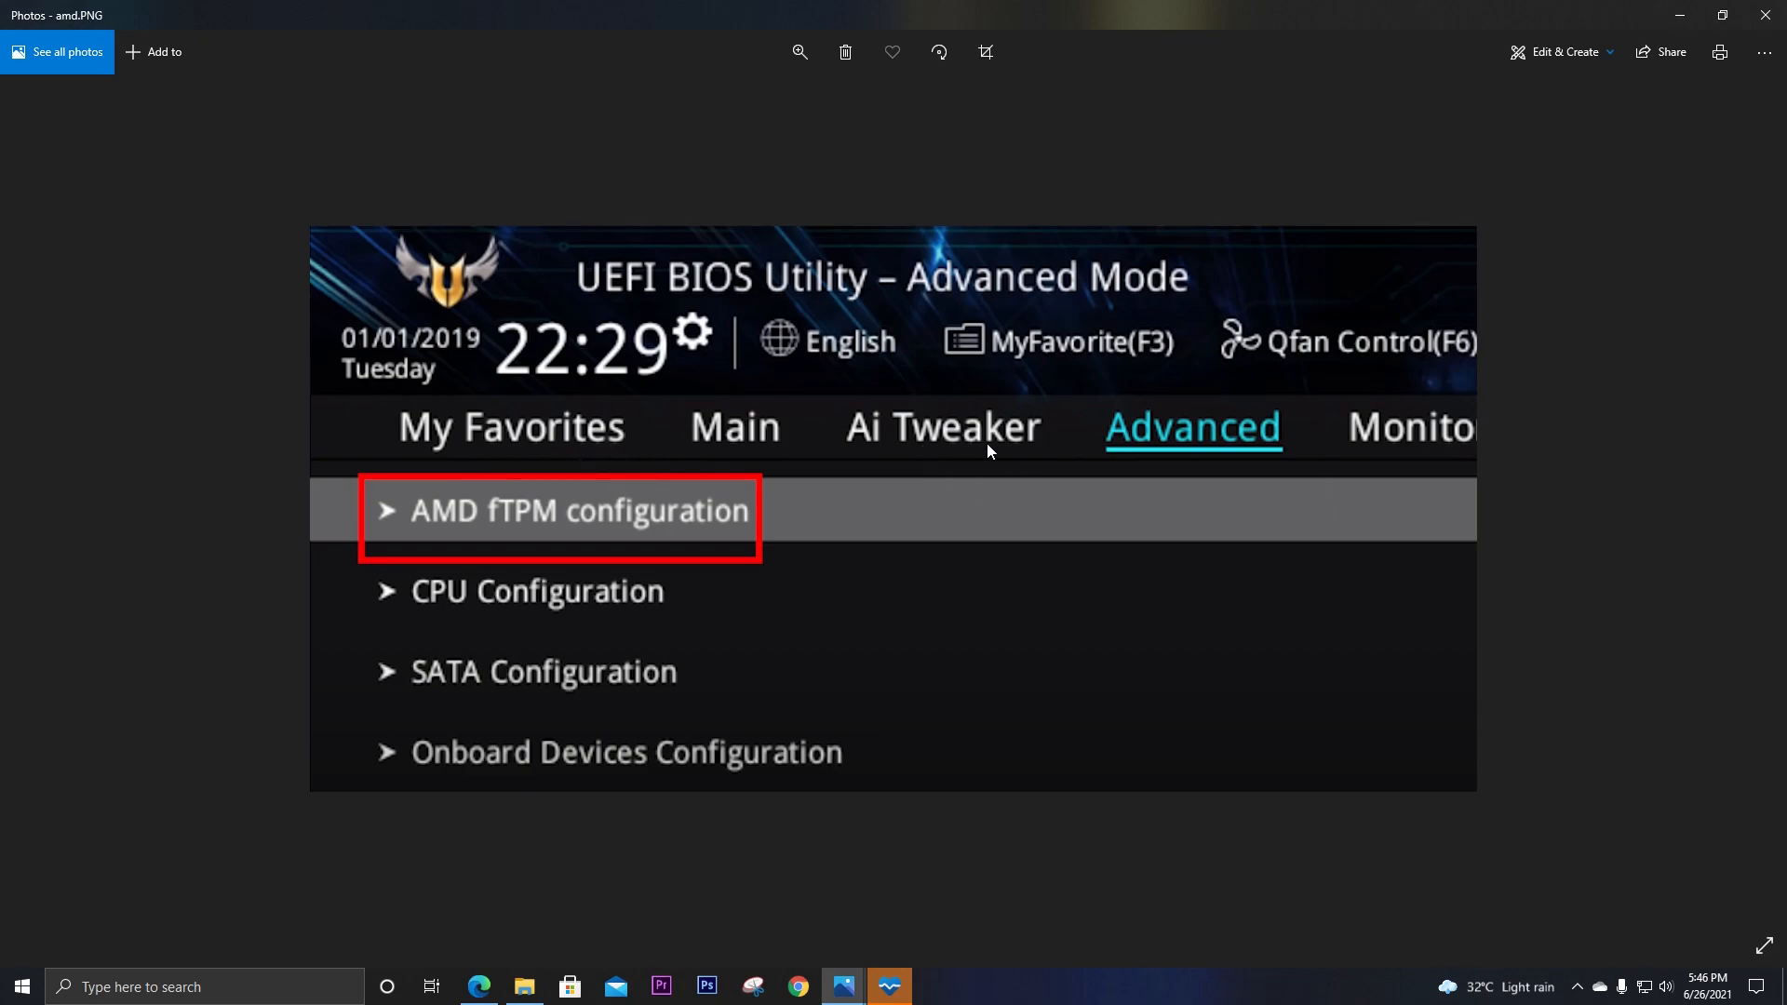
pyautogui.moveTo(457, 531)
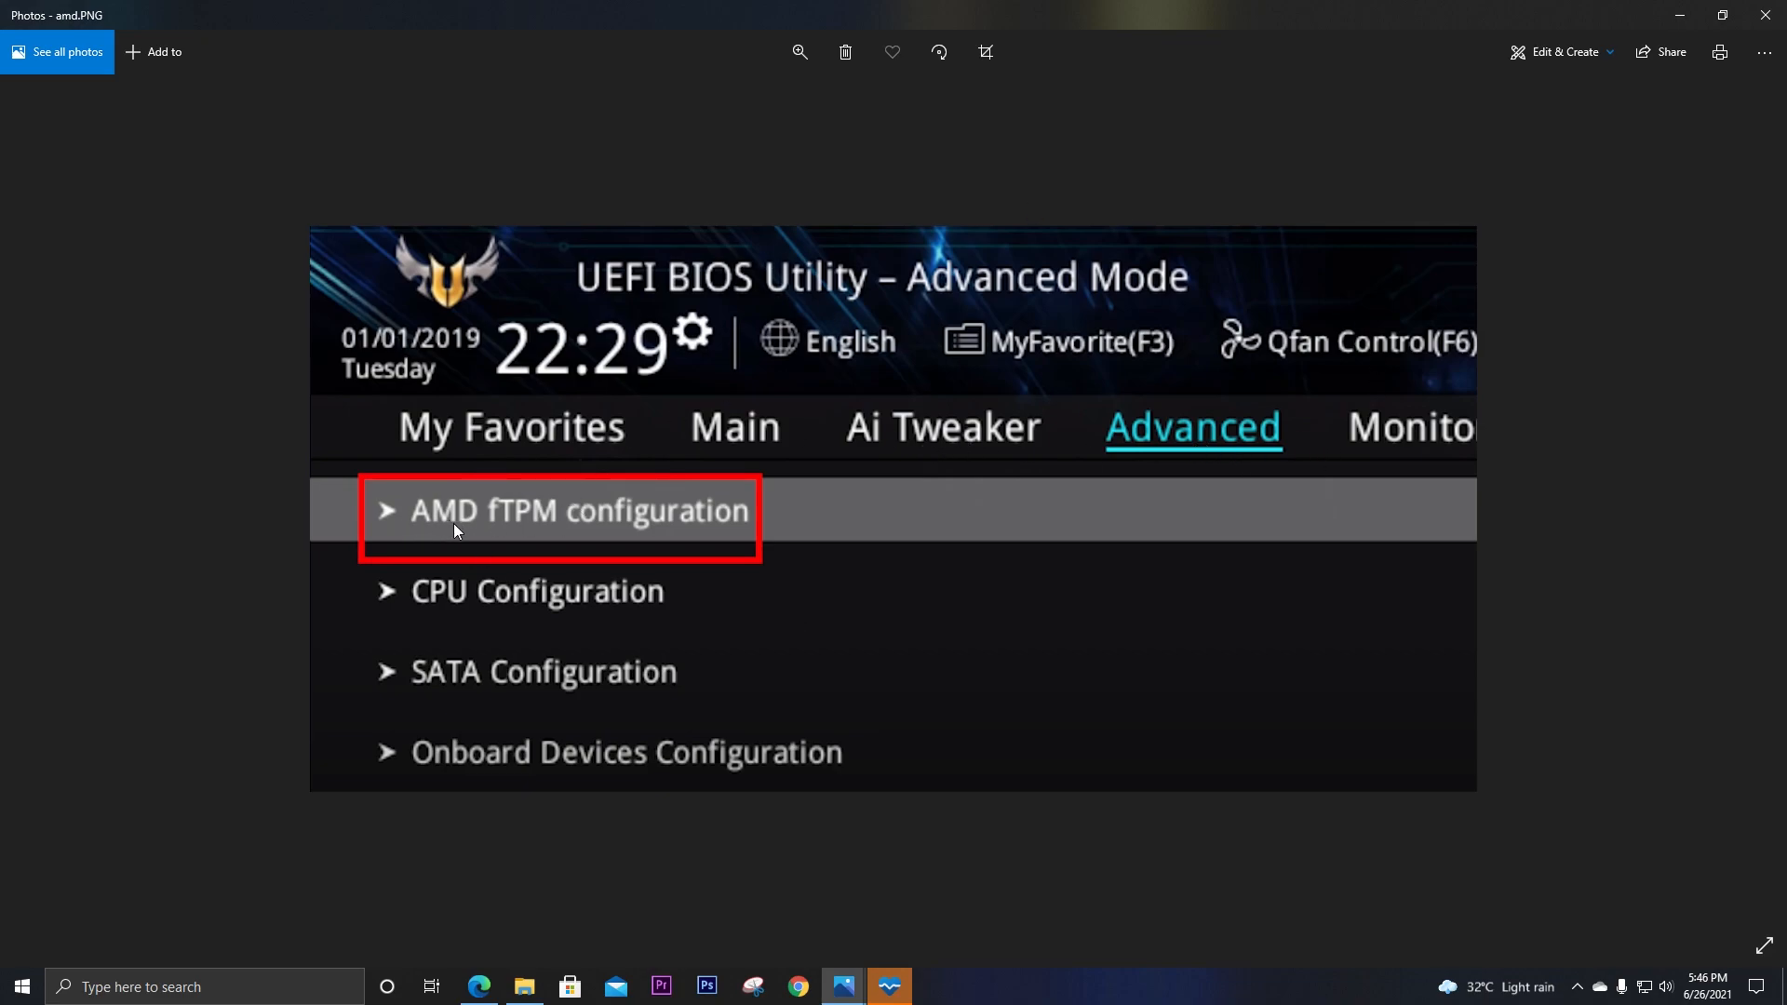
pyautogui.moveTo(432, 555)
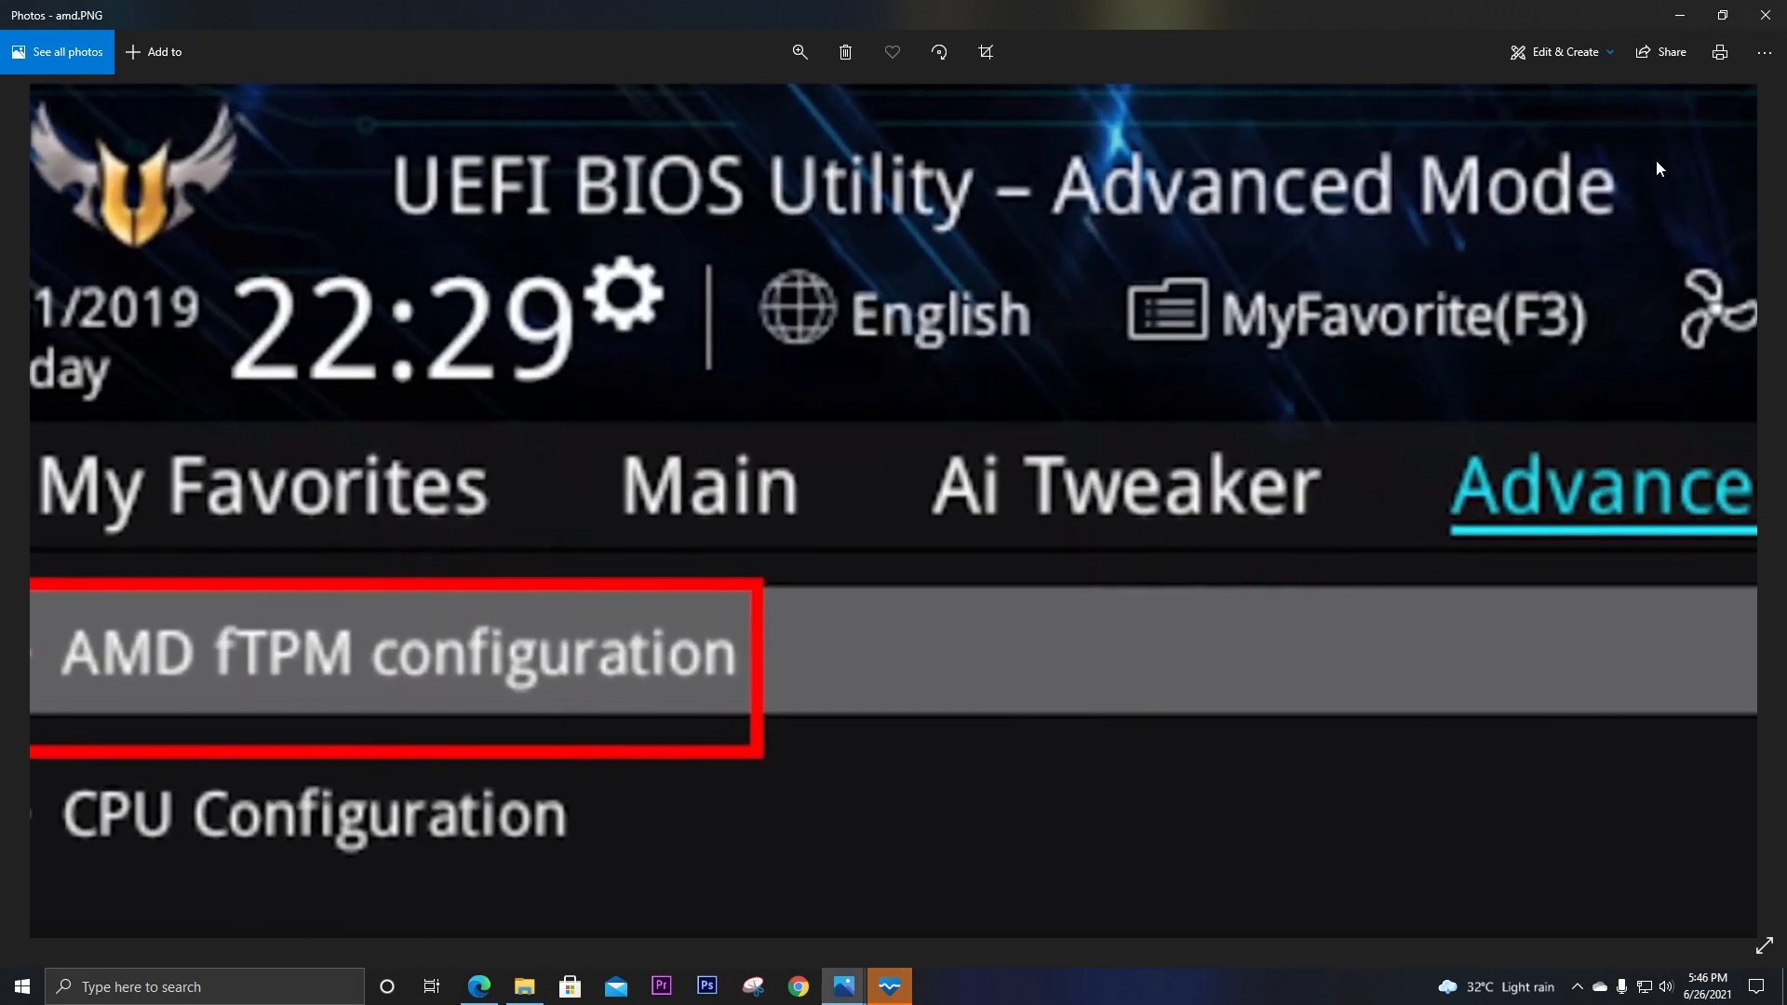
pyautogui.click(799, 52)
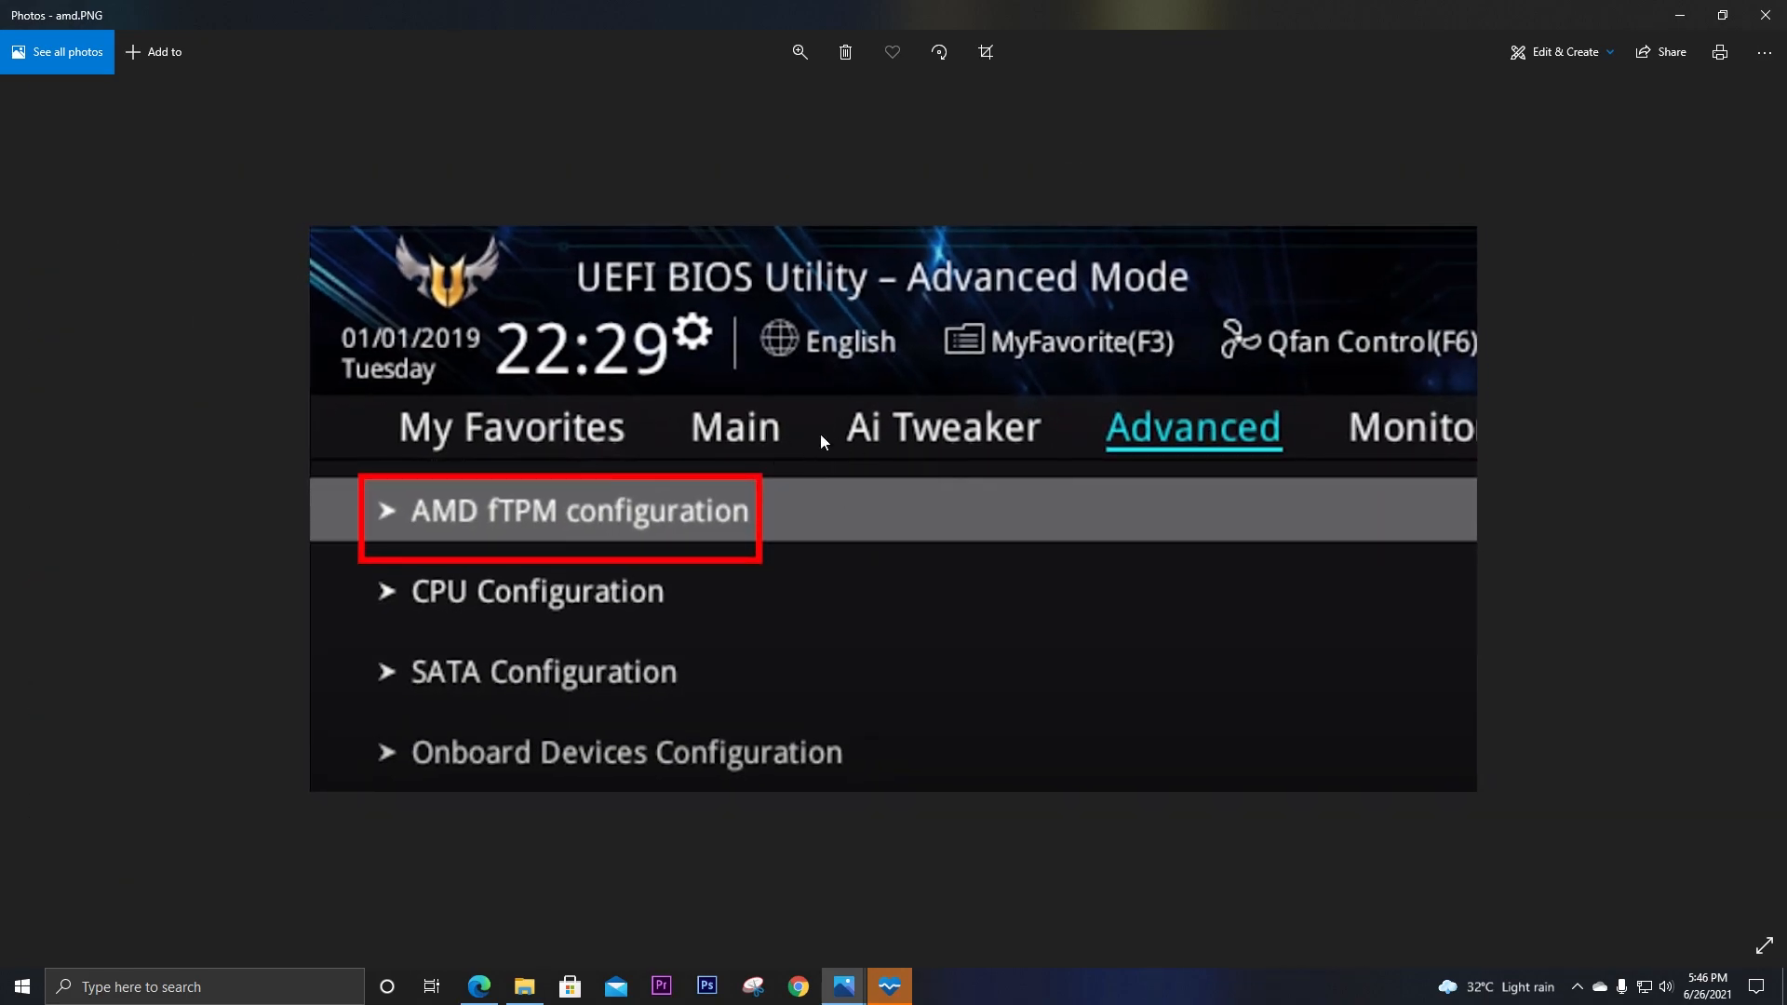
pyautogui.moveTo(656, 490)
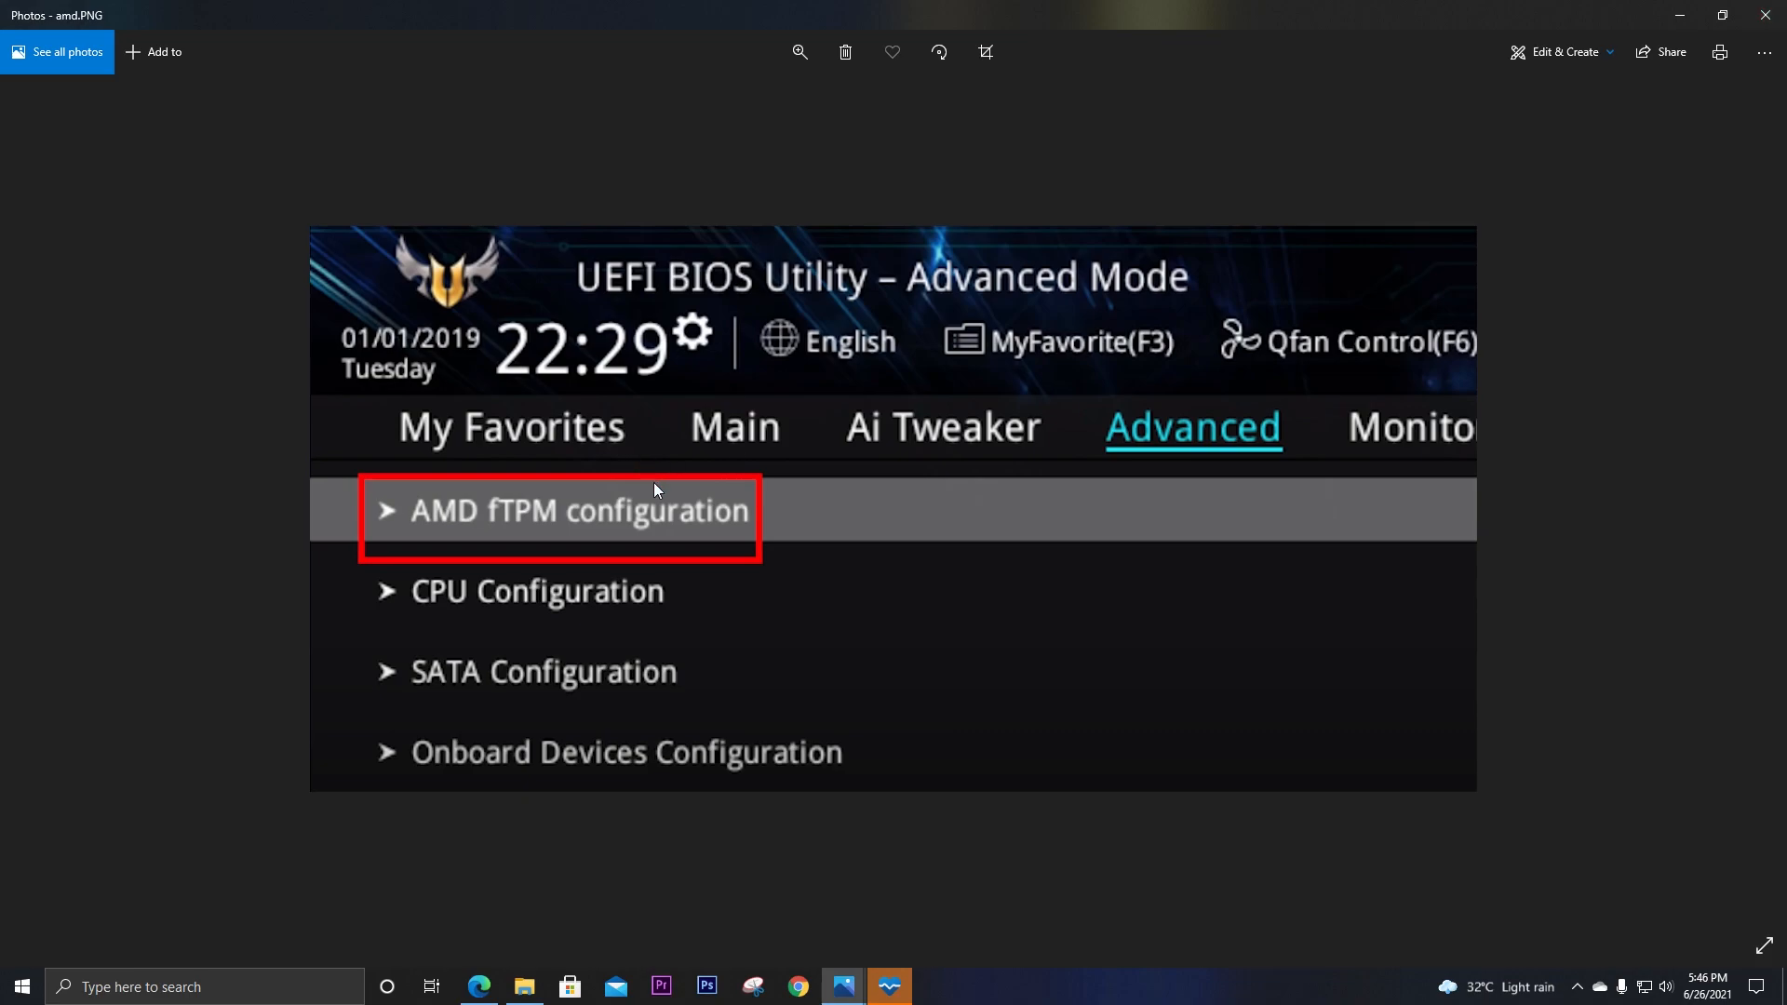
pyautogui.moveTo(987, 455)
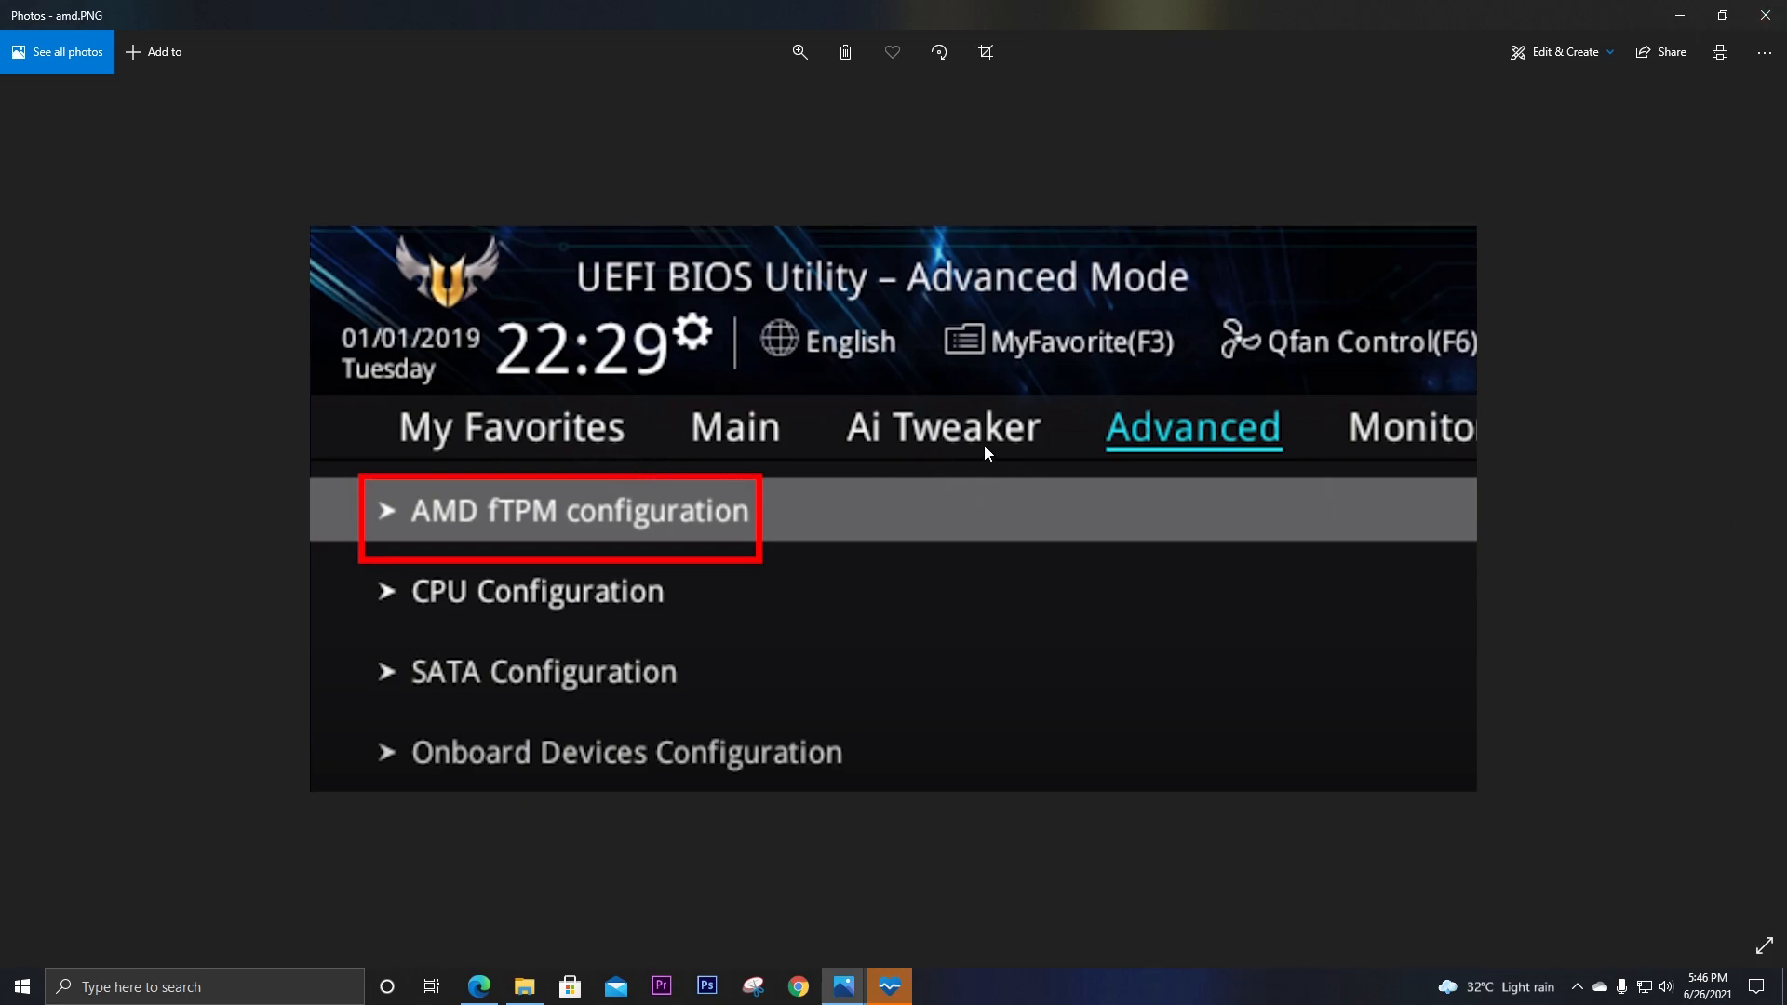
pyautogui.moveTo(739, 471)
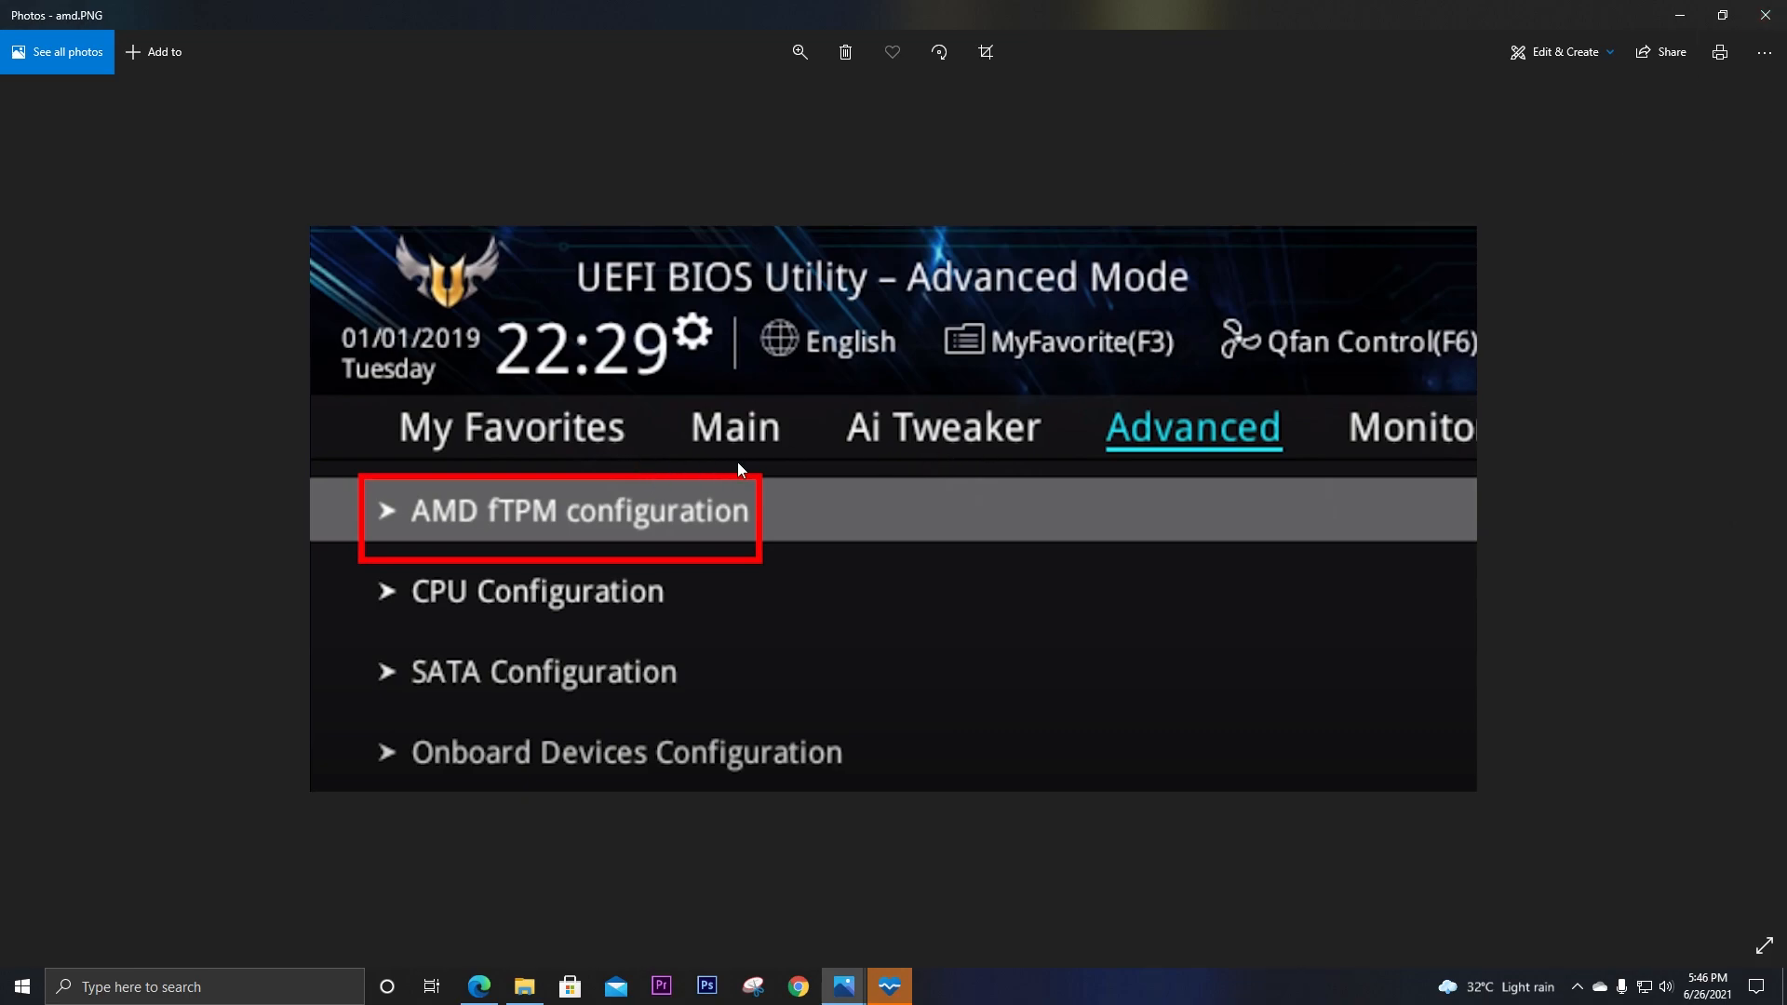